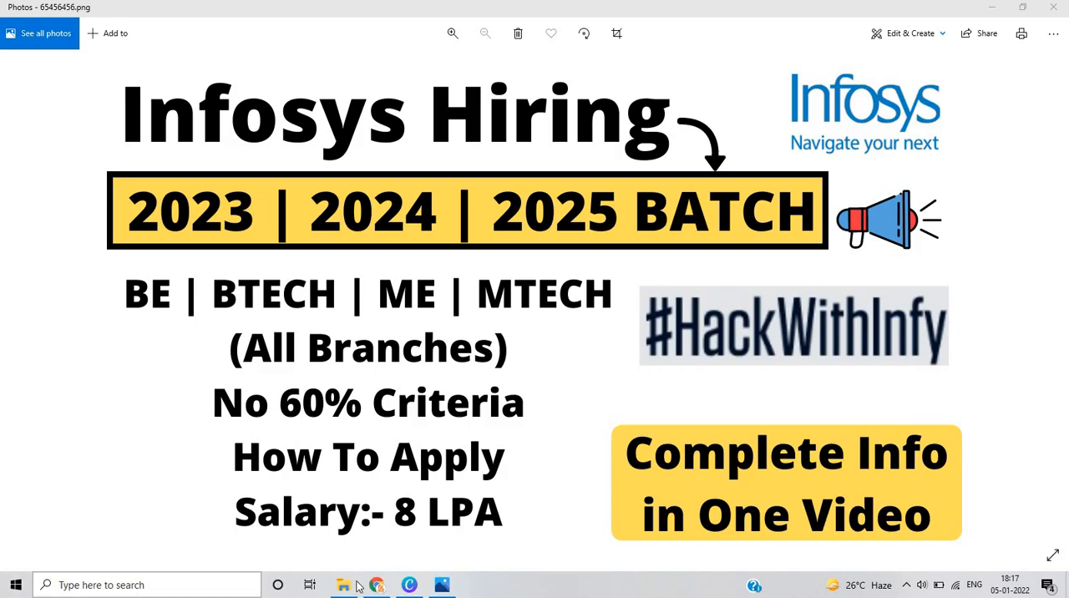
- Switch from the Infosys hiring image in Photos to the HackWithInfy page in Chrome
click(376, 584)
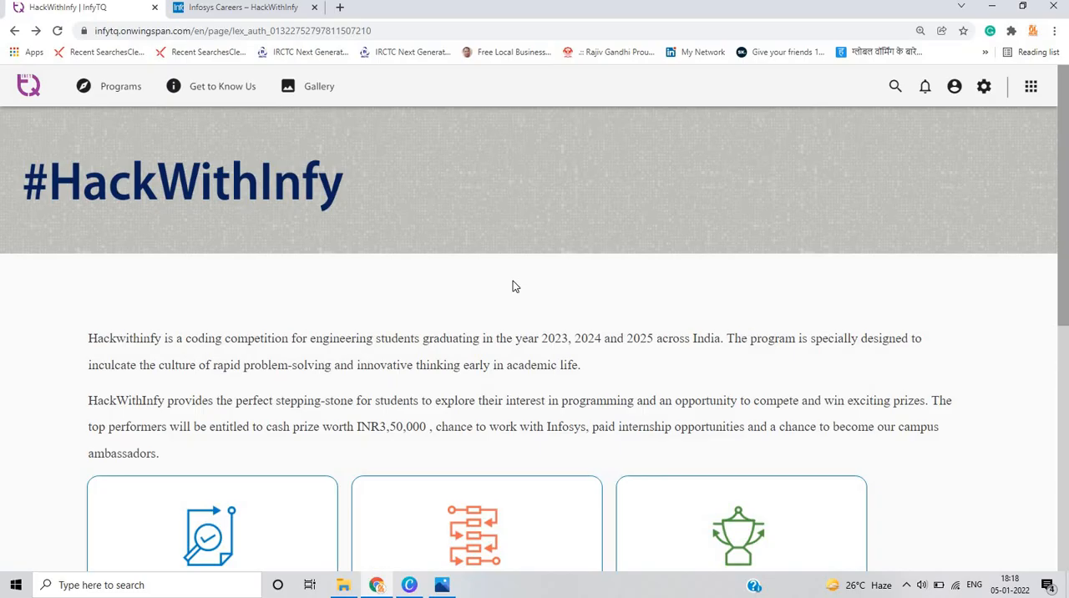
mouse_move(557, 251)
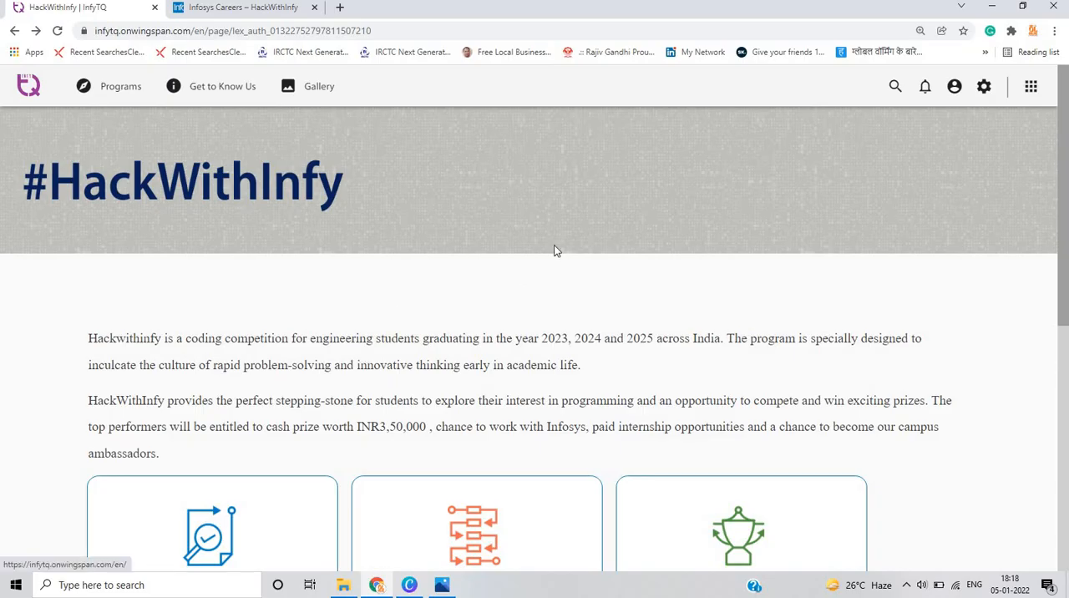
mouse_move(751, 243)
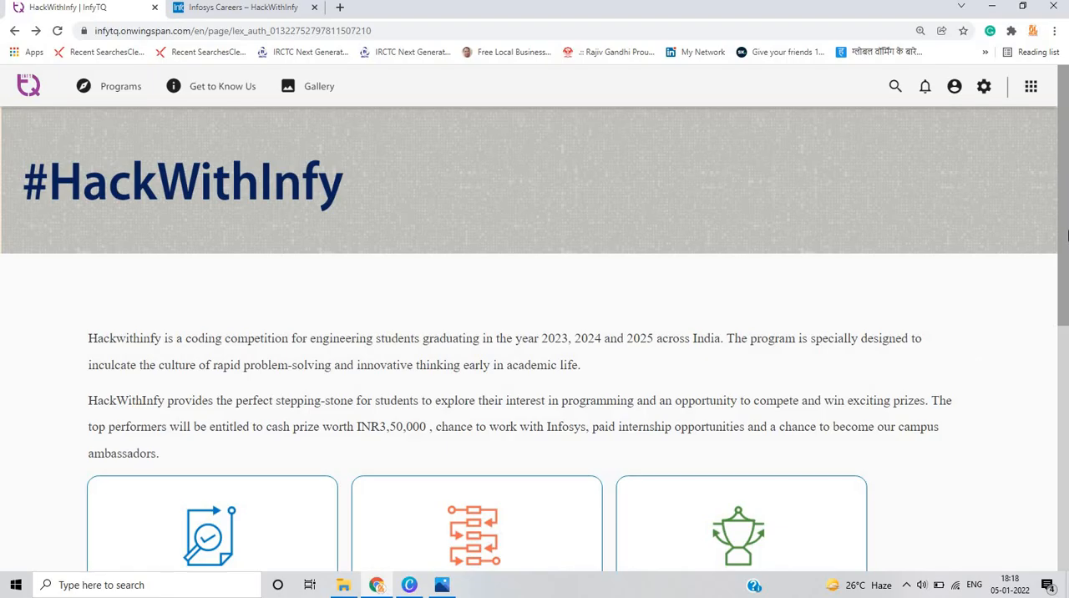
scroll(down, 3)
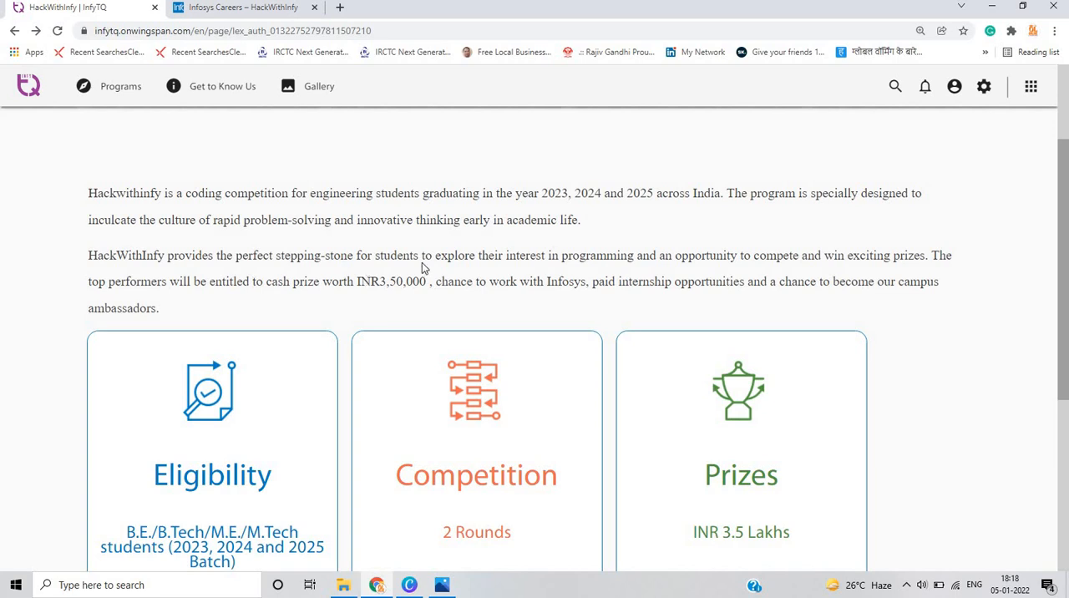
mouse_move(486, 282)
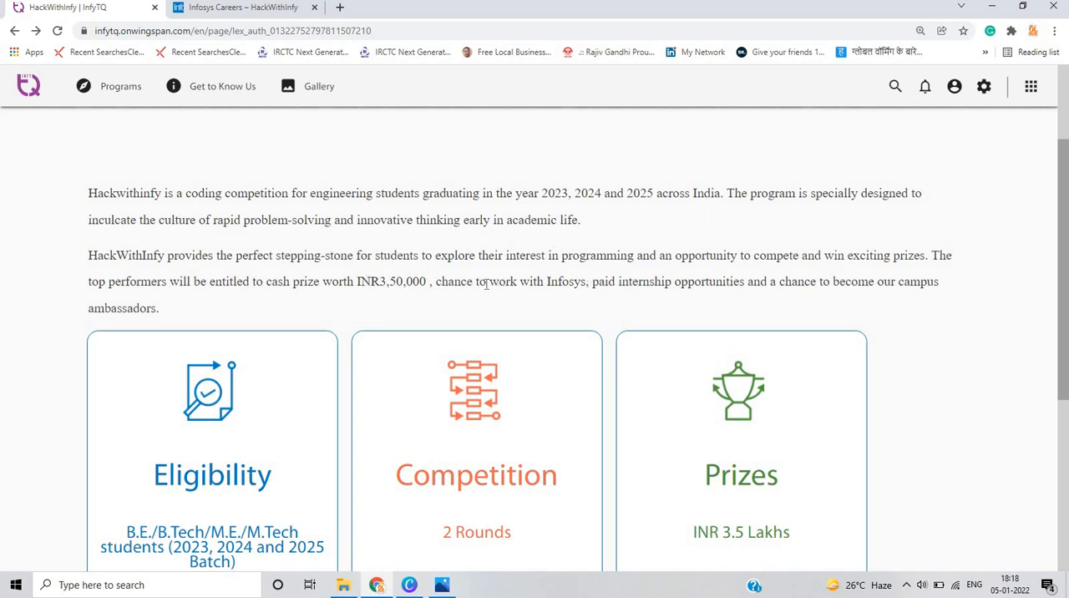
mouse_move(785, 288)
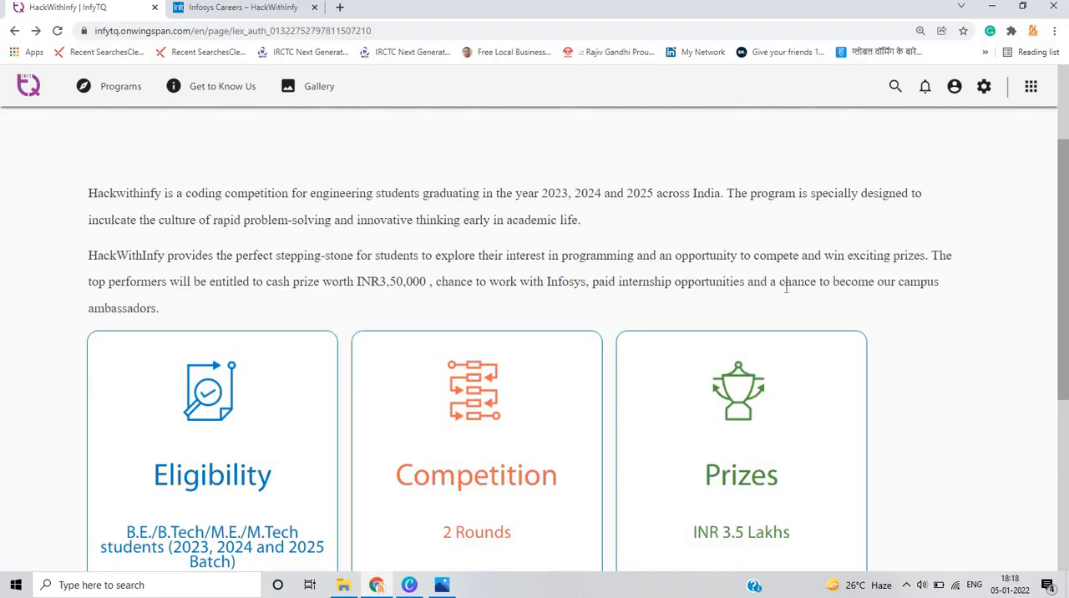
mouse_move(227, 312)
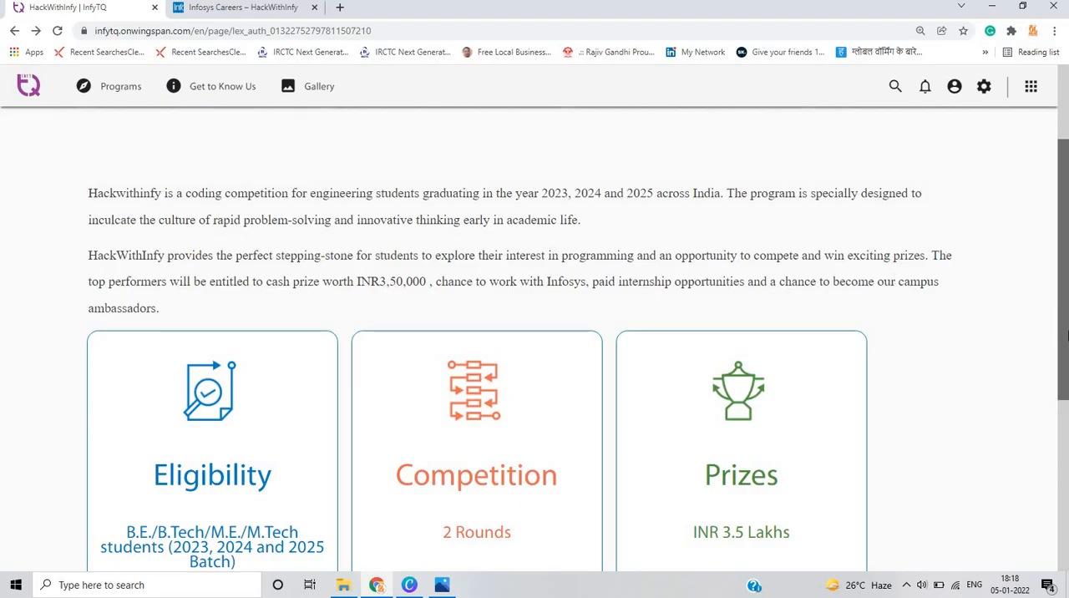
scroll(down, 3)
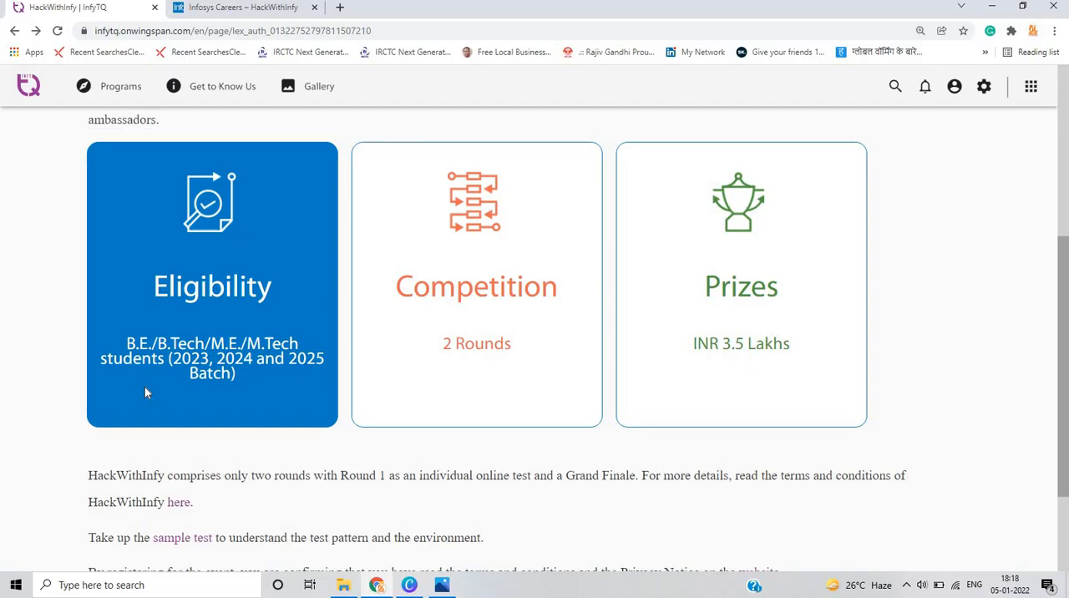
mouse_move(417, 346)
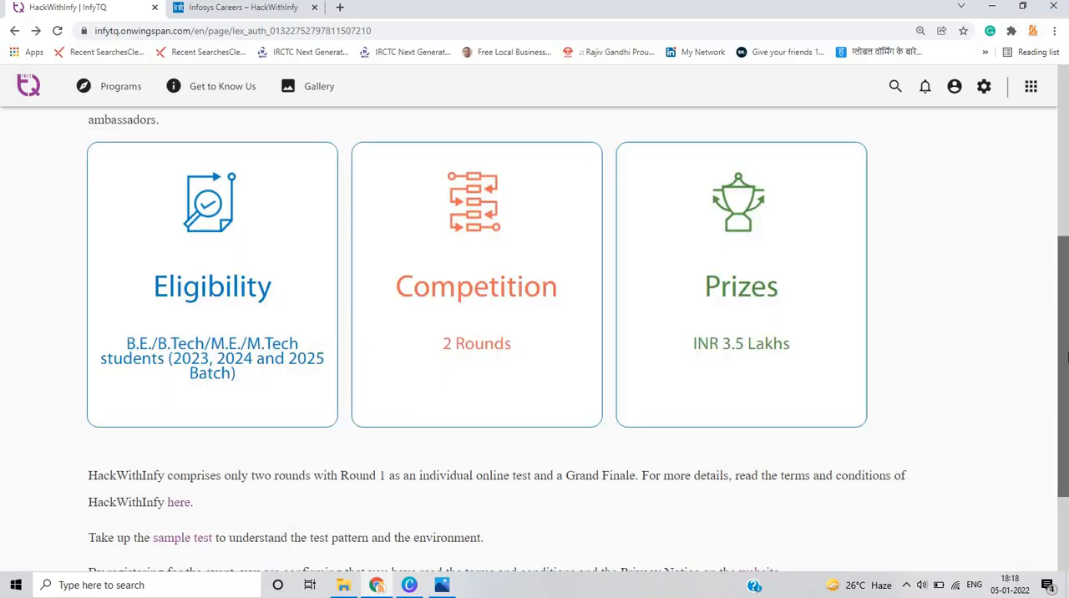
scroll(down, 3)
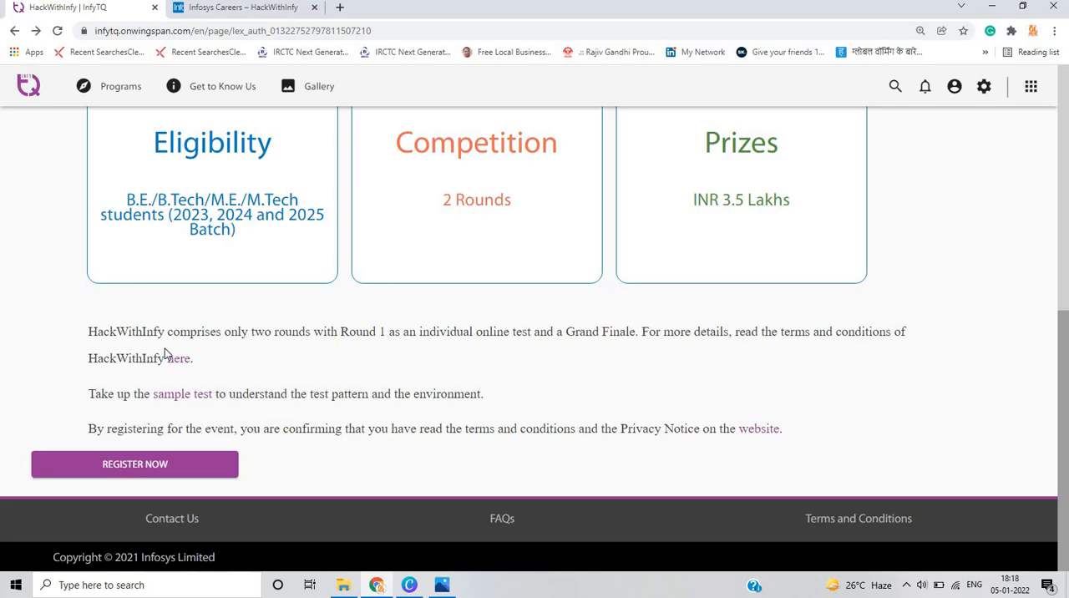
mouse_move(403, 330)
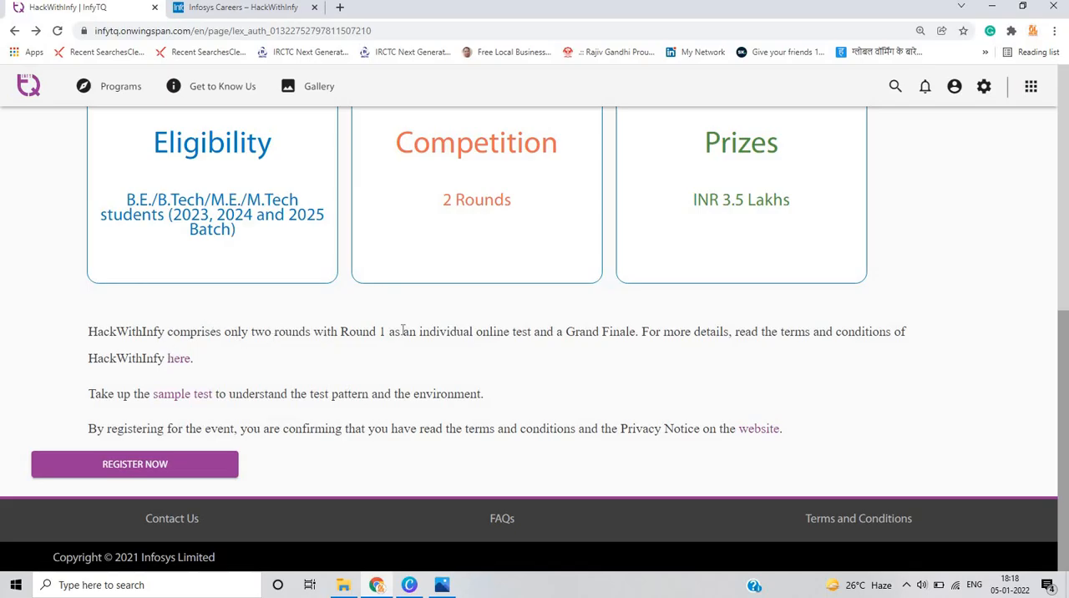
mouse_move(616, 326)
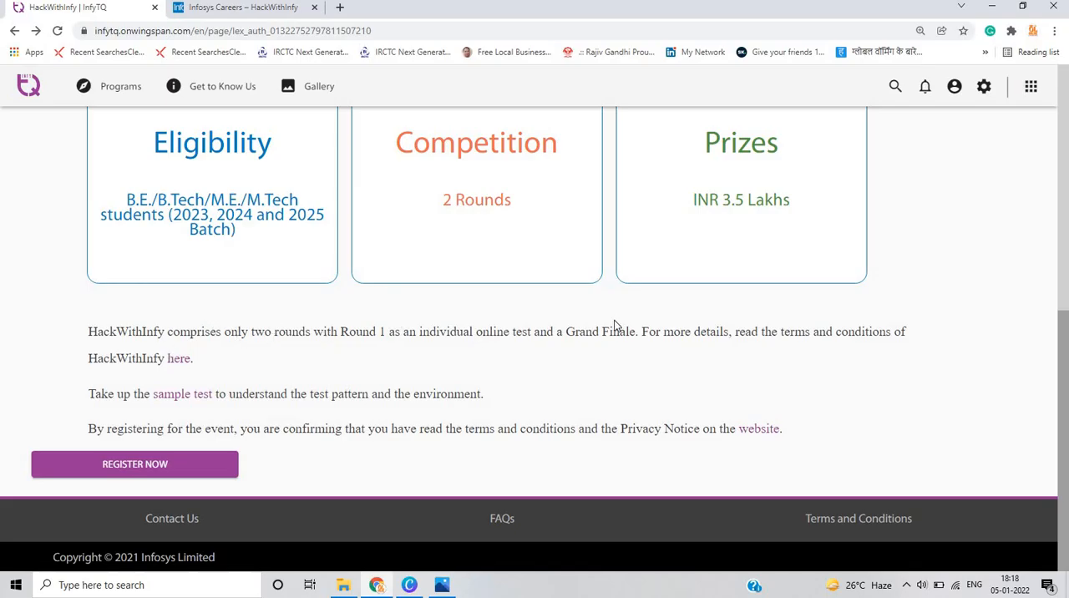
mouse_move(144, 415)
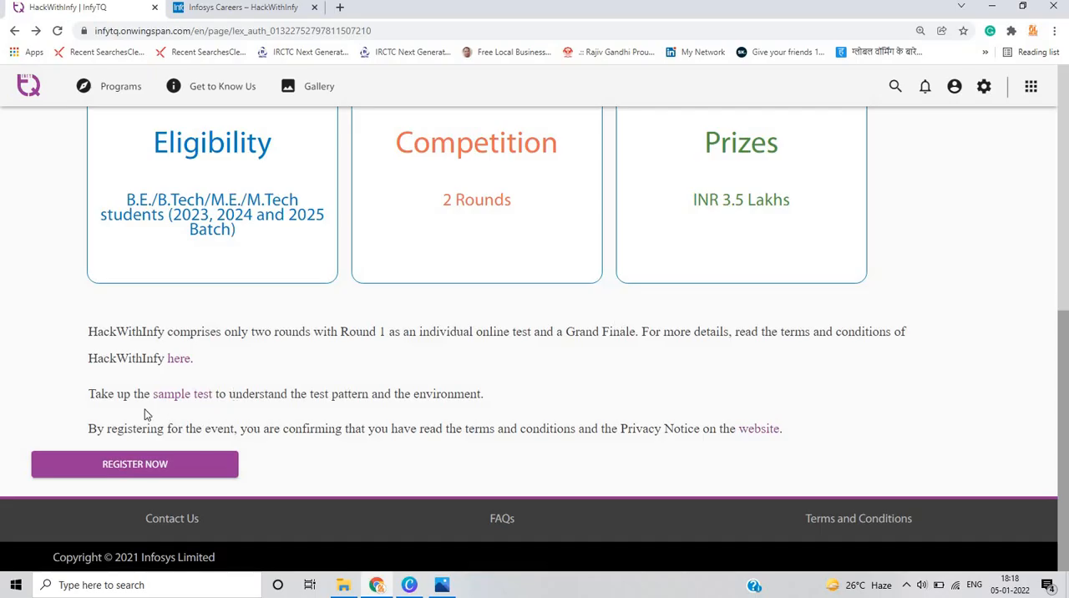
mouse_move(465, 435)
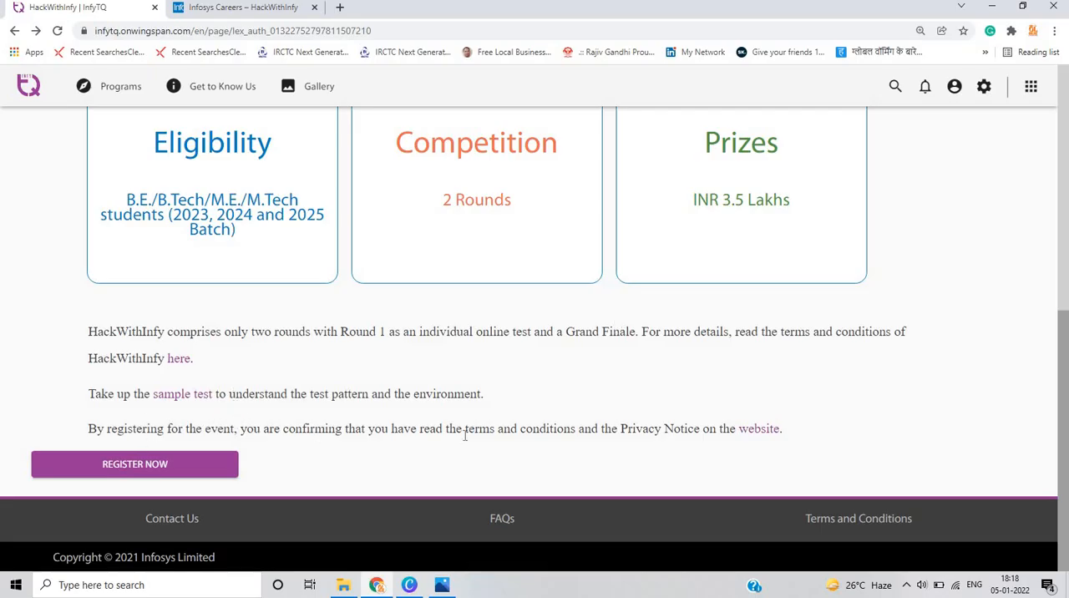
mouse_move(683, 428)
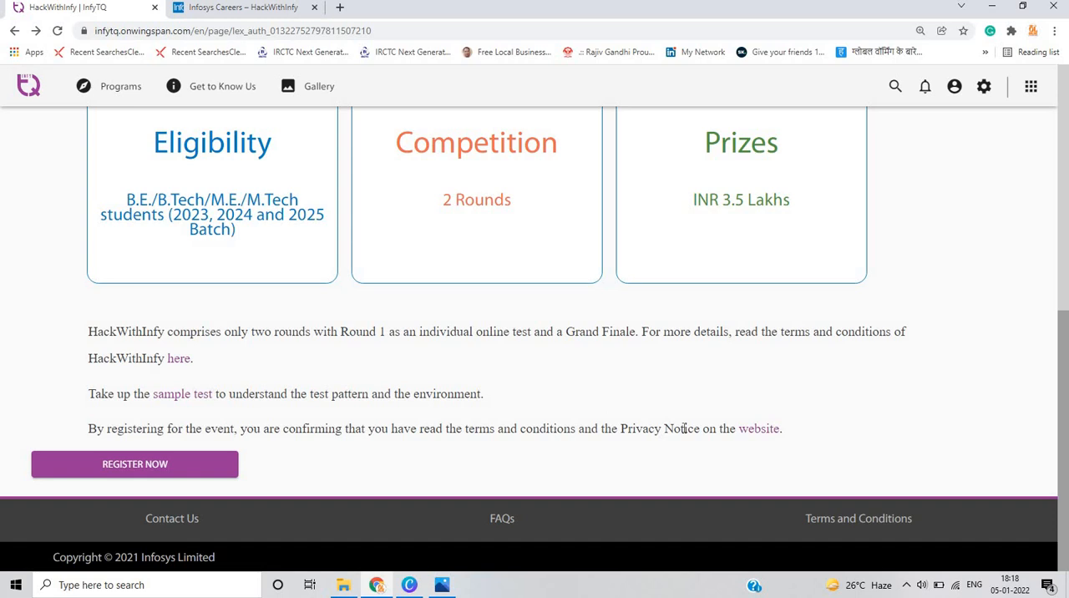
mouse_move(158, 464)
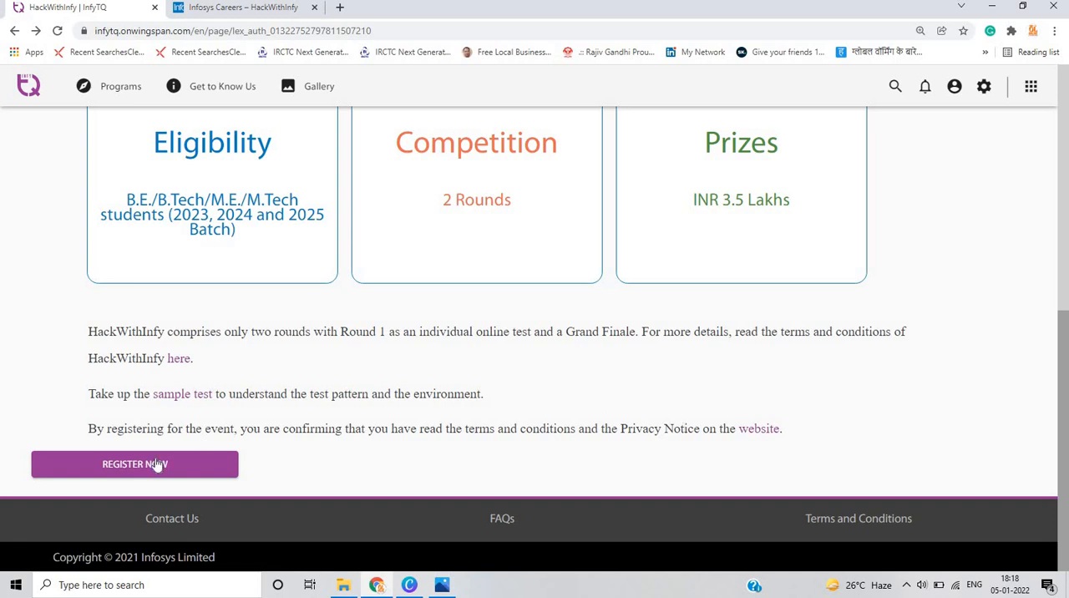
- Submit the prefilled HackWithInfy registration form and confirm the details in the verification dialog
click(134, 463)
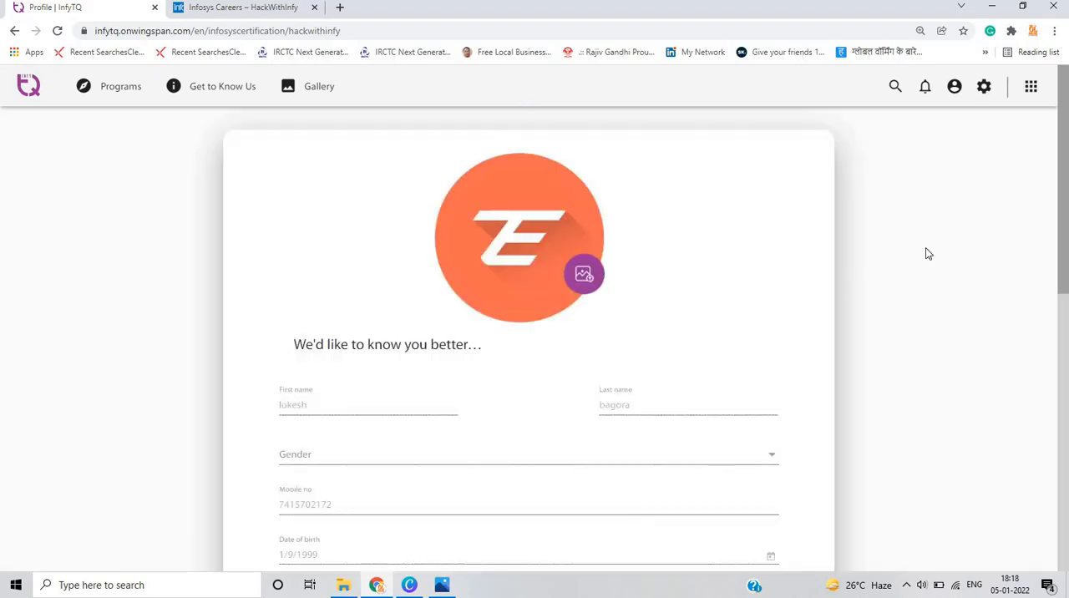
scroll(down, 3)
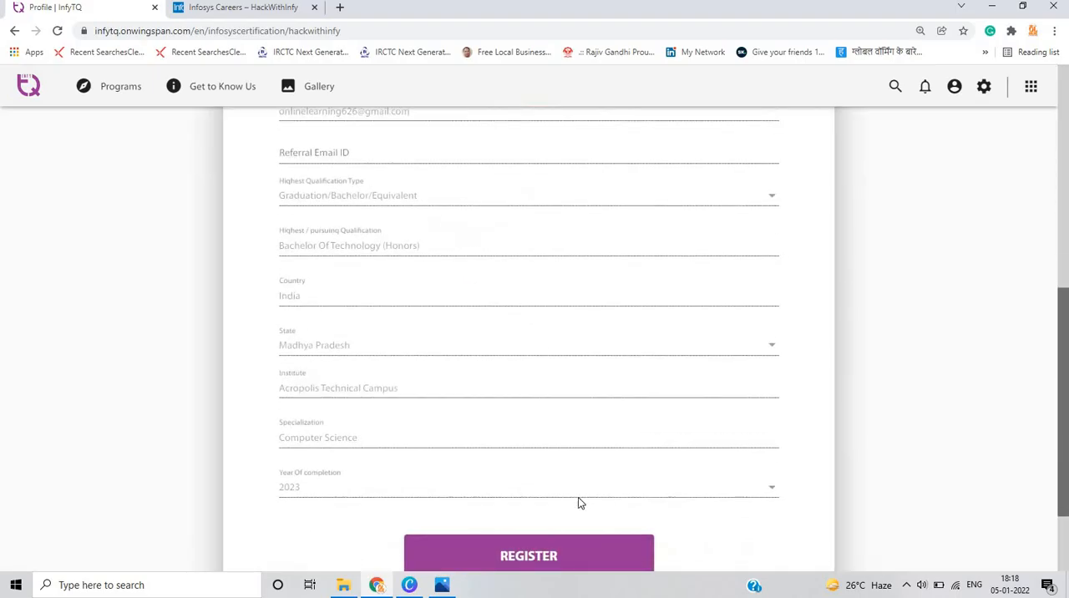
click(529, 555)
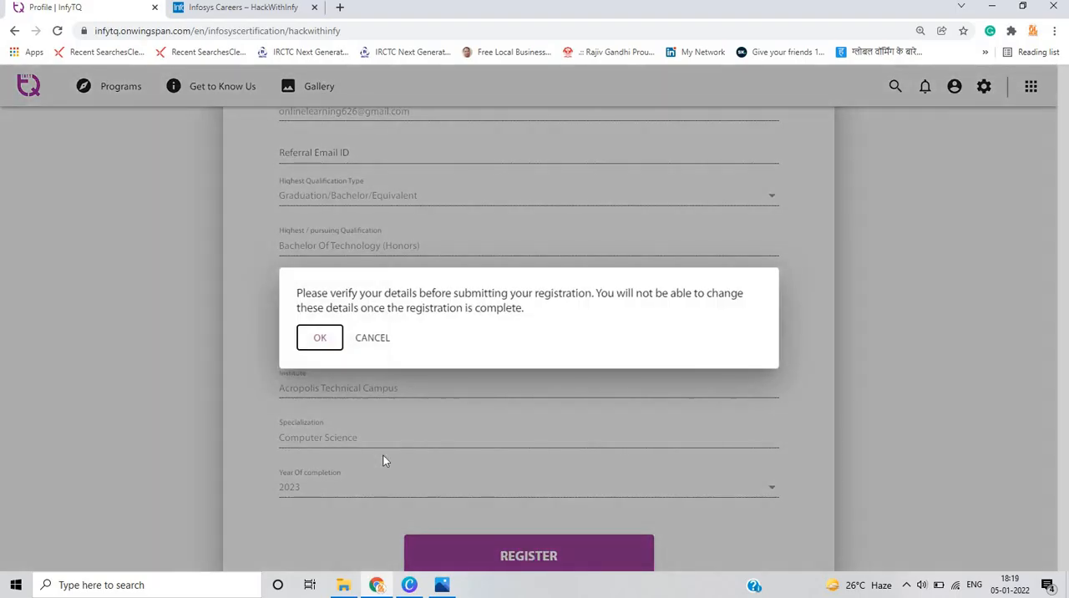
click(320, 338)
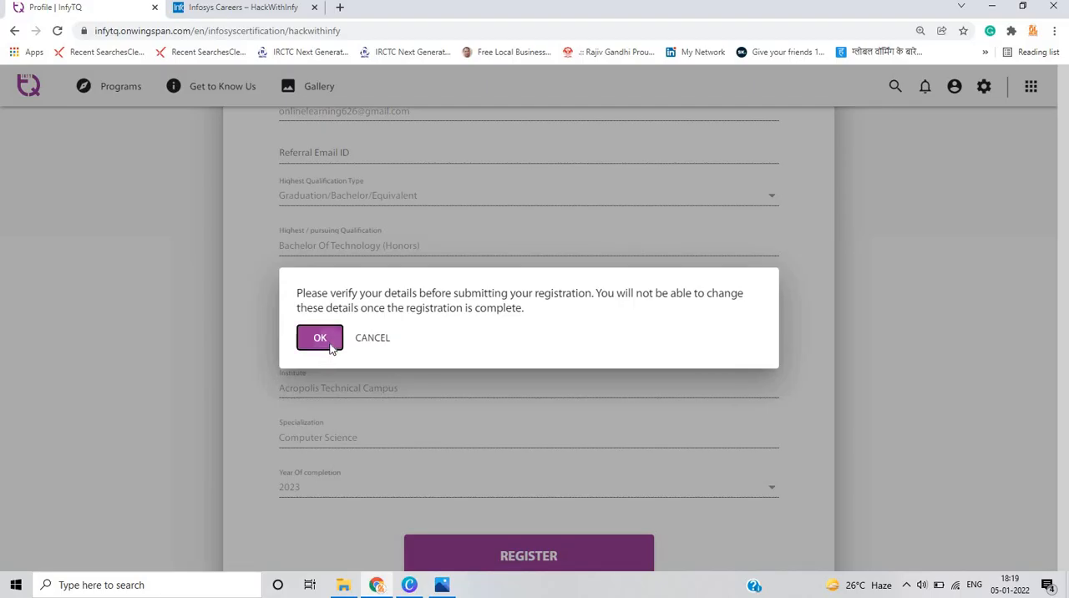
click(319, 338)
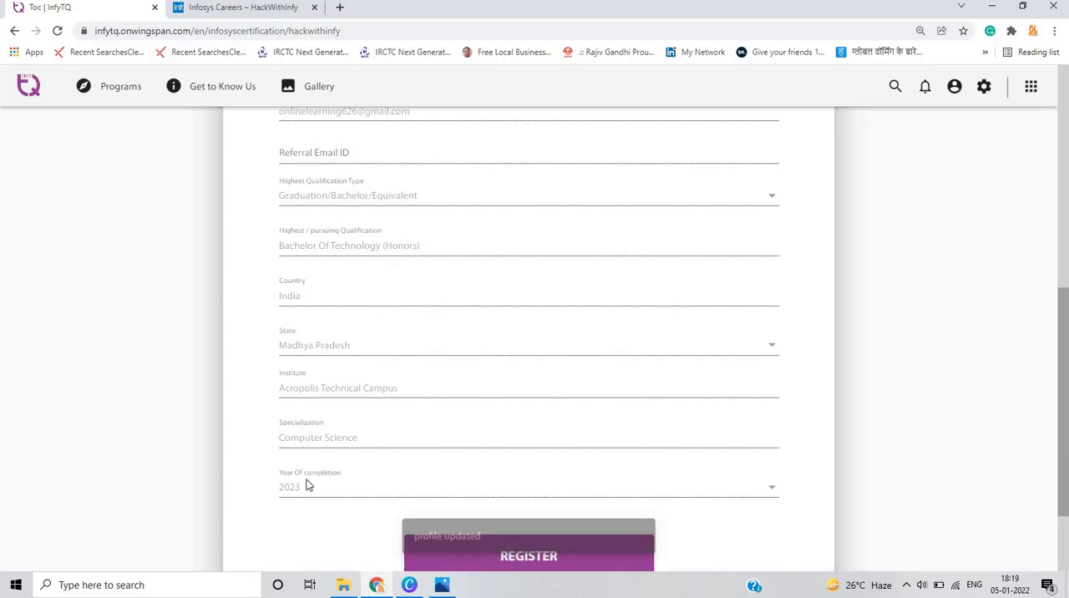
click(529, 555)
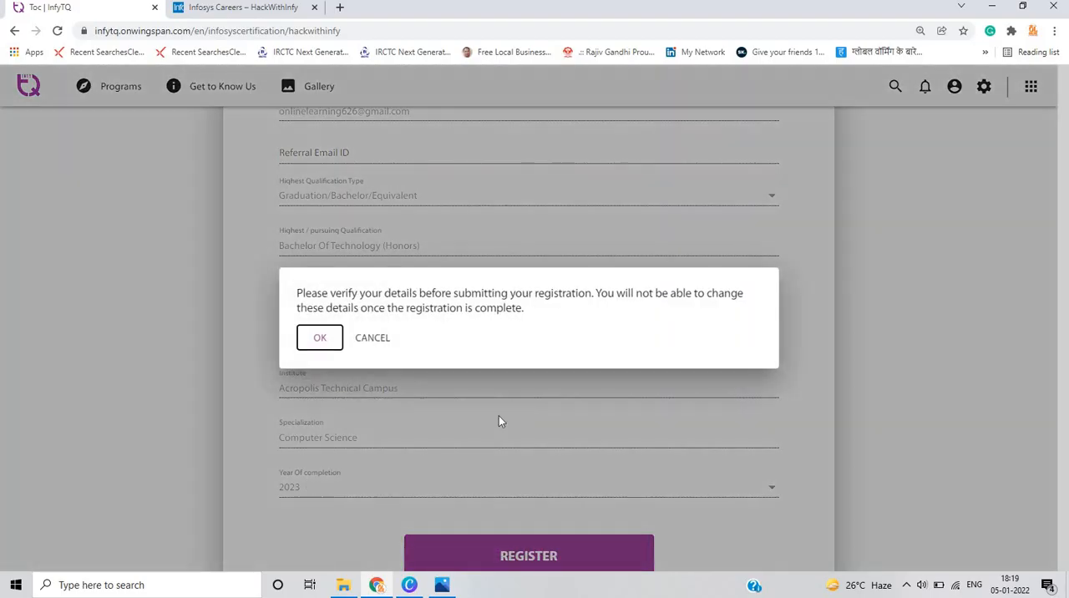
click(320, 337)
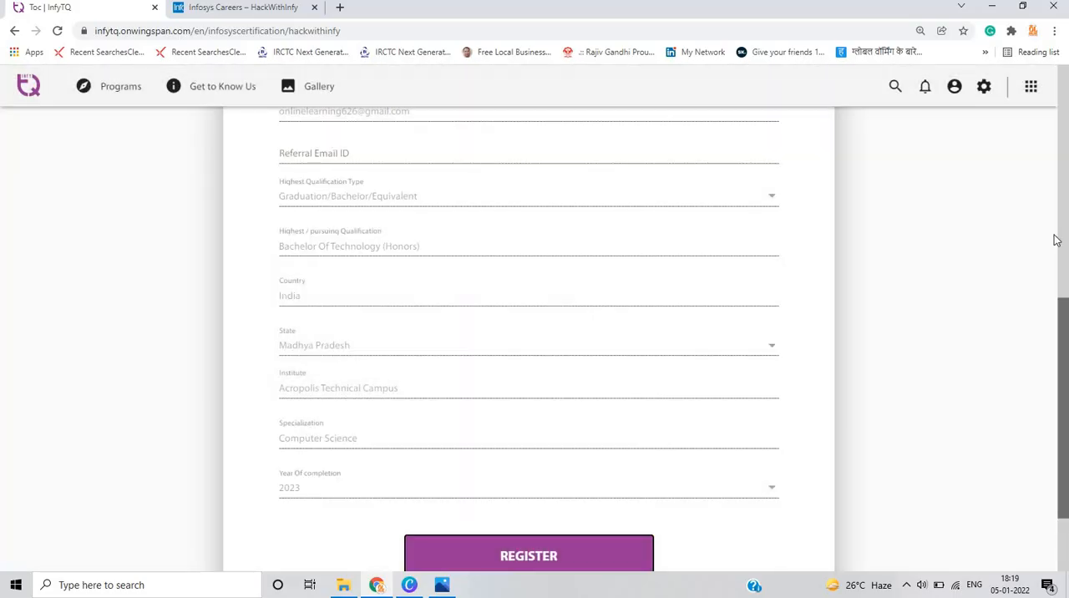
click(528, 555)
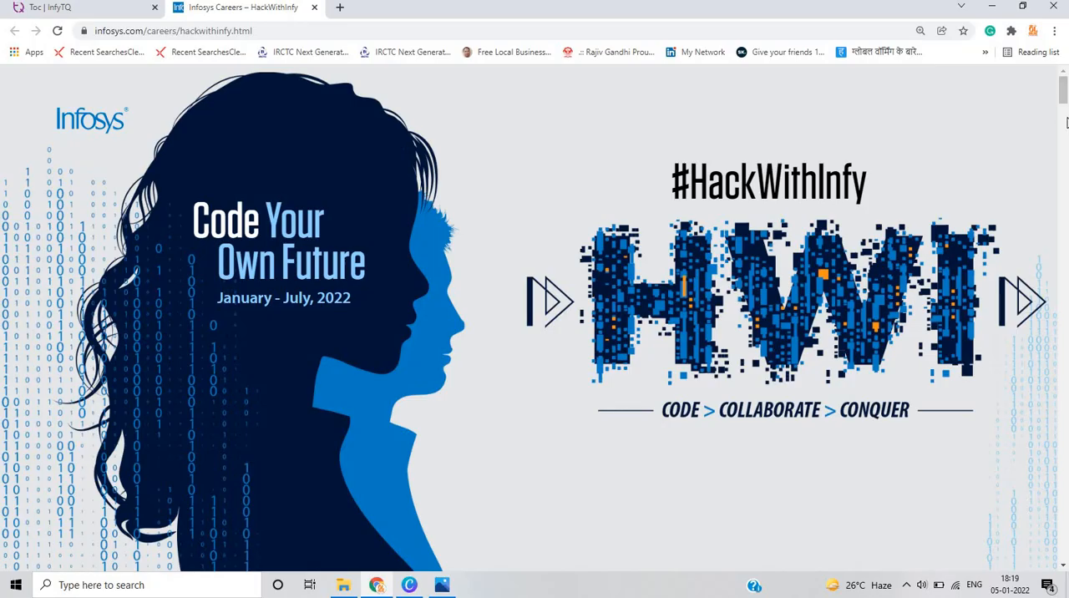
- Scroll the HackWithInfy careers page past the overview to the INR 200,000 winner prize
scroll(down, 3)
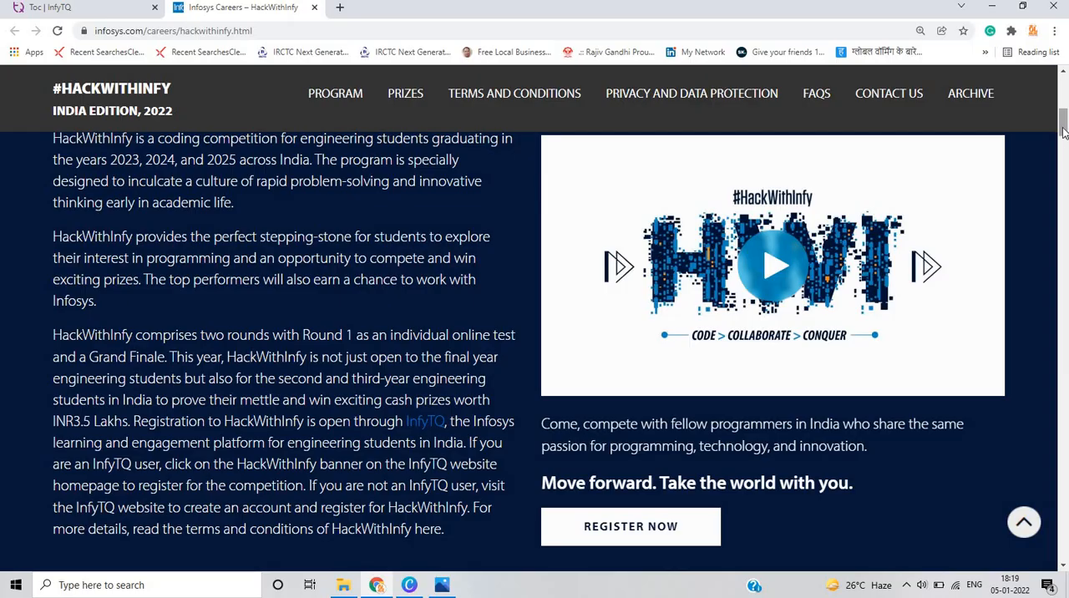
scroll(down, 3)
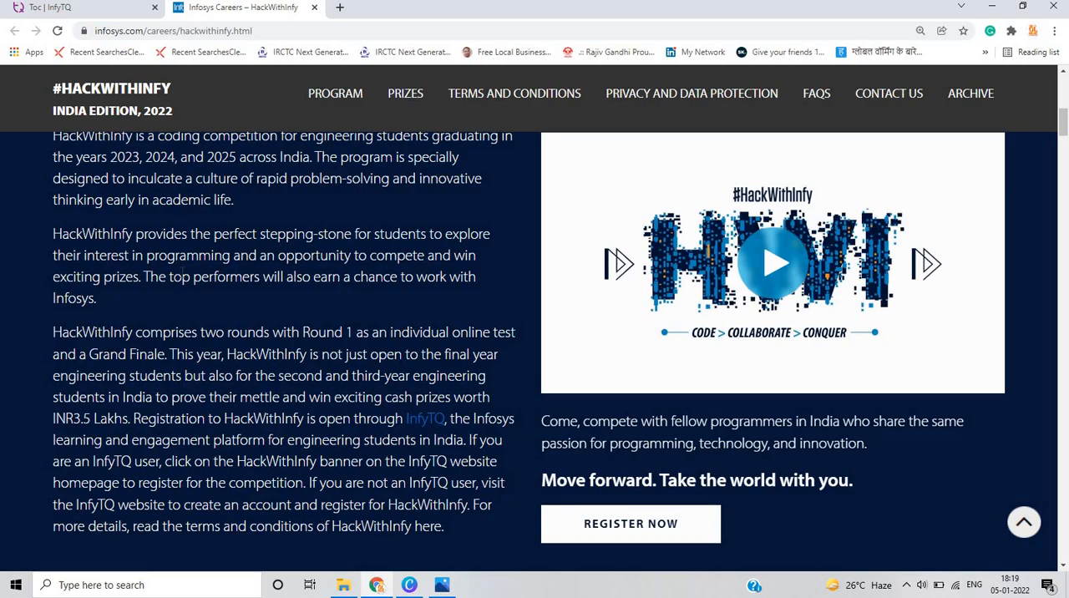
mouse_move(664, 309)
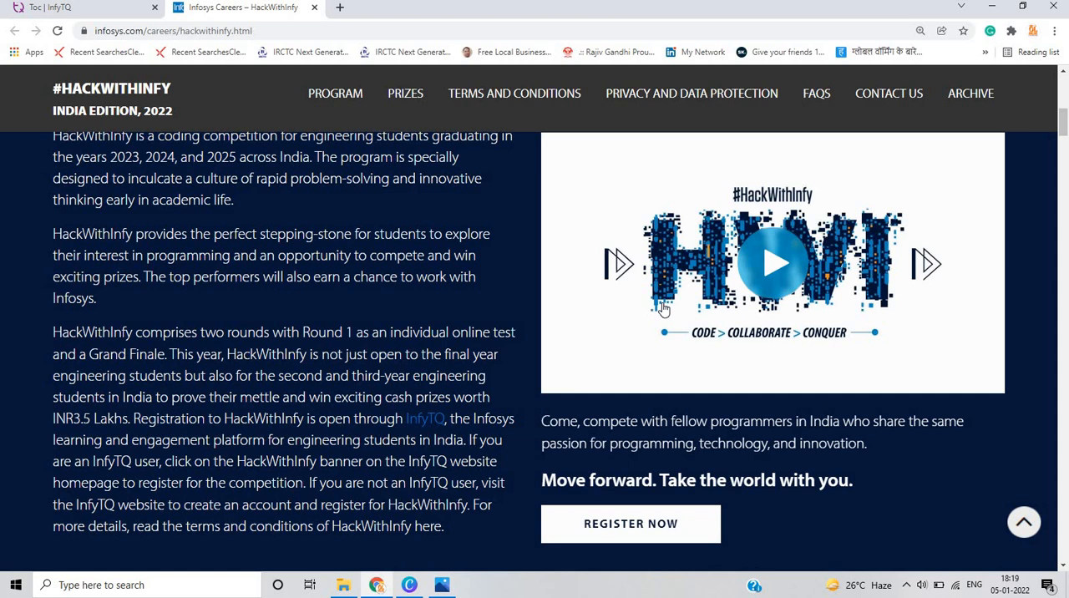
scroll(down, 3)
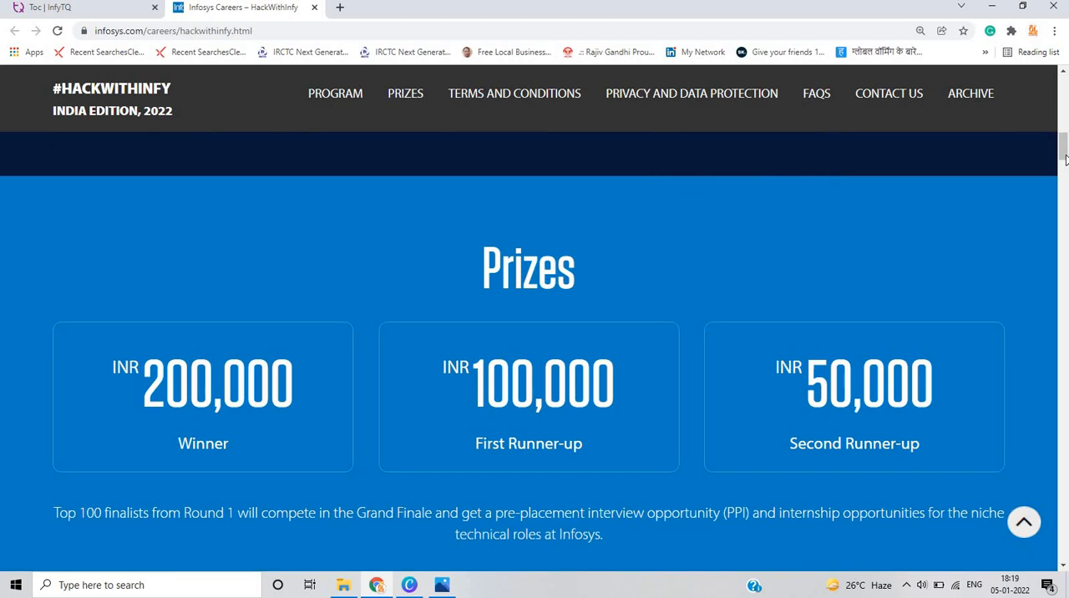
scroll(down, 3)
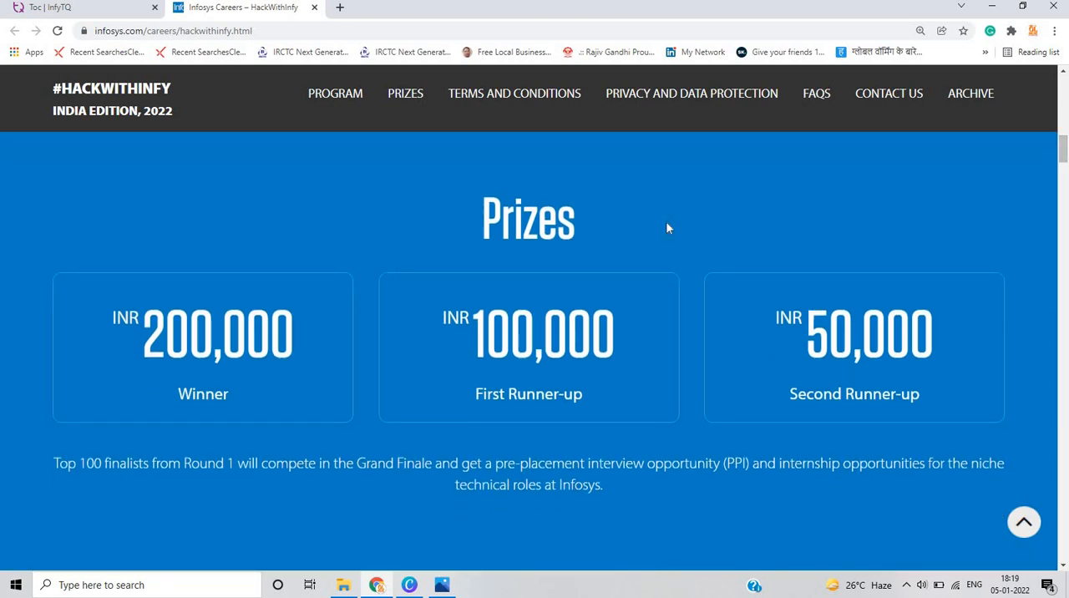
mouse_move(953, 311)
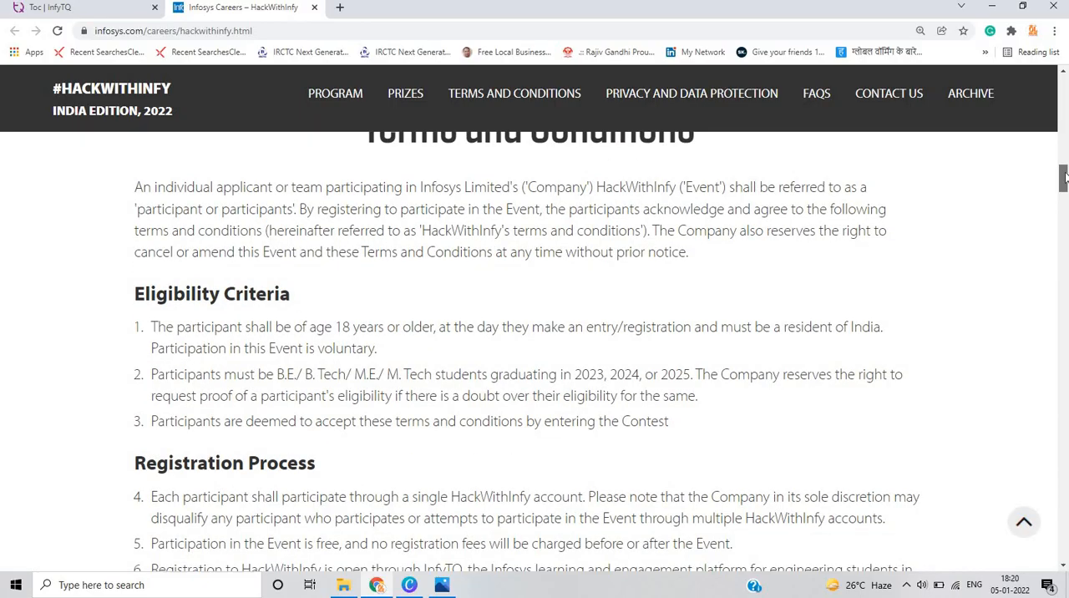
- Read the eligibility criteria and registration process terms, then return to the Infosys Careers tab
scroll(down, 3)
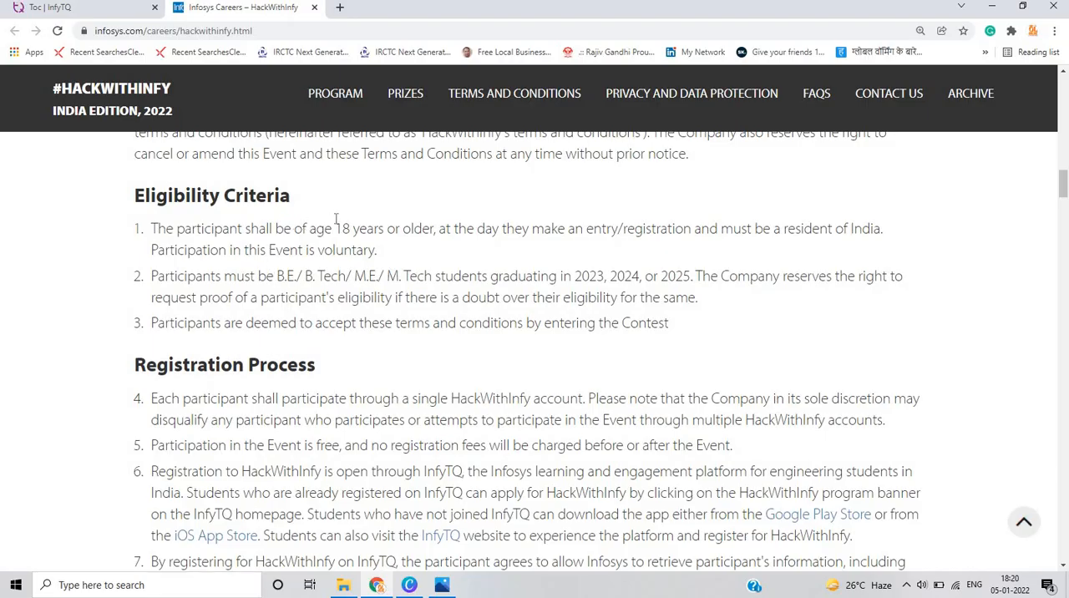
mouse_move(319, 231)
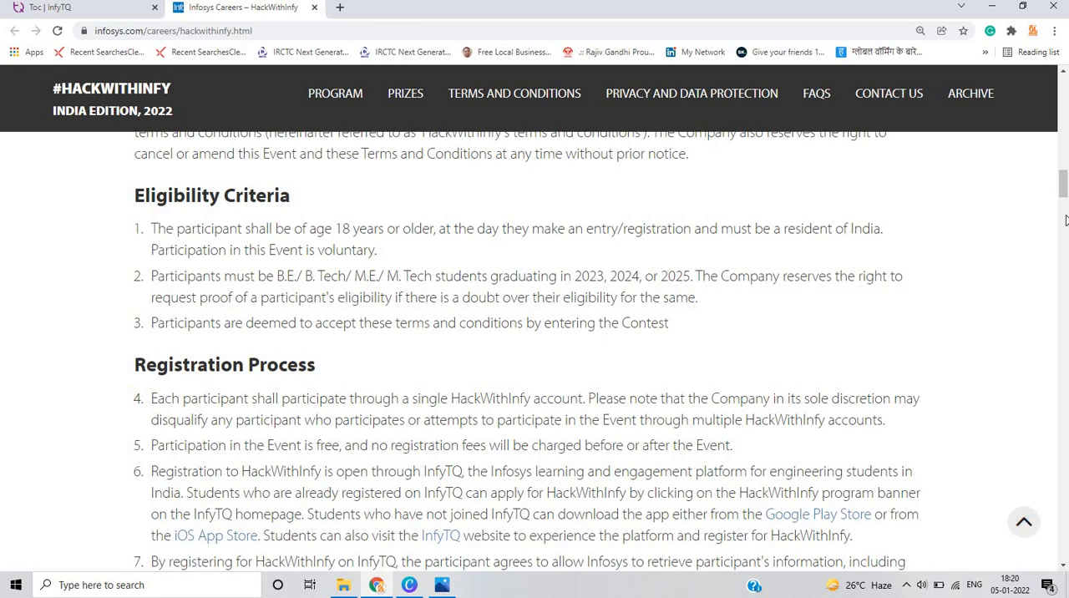
scroll(down, 3)
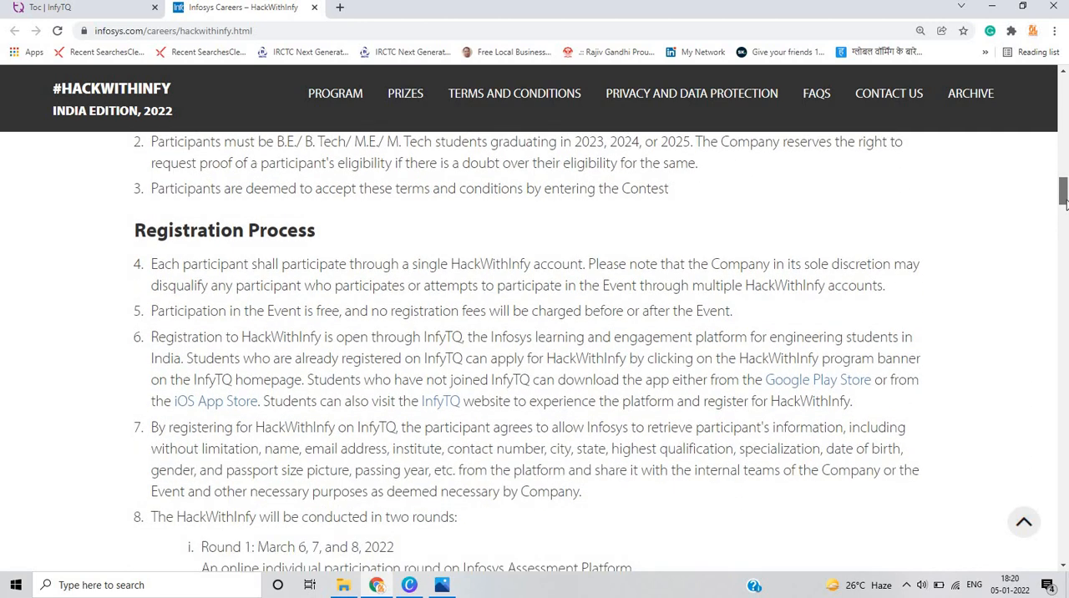
scroll(down, 3)
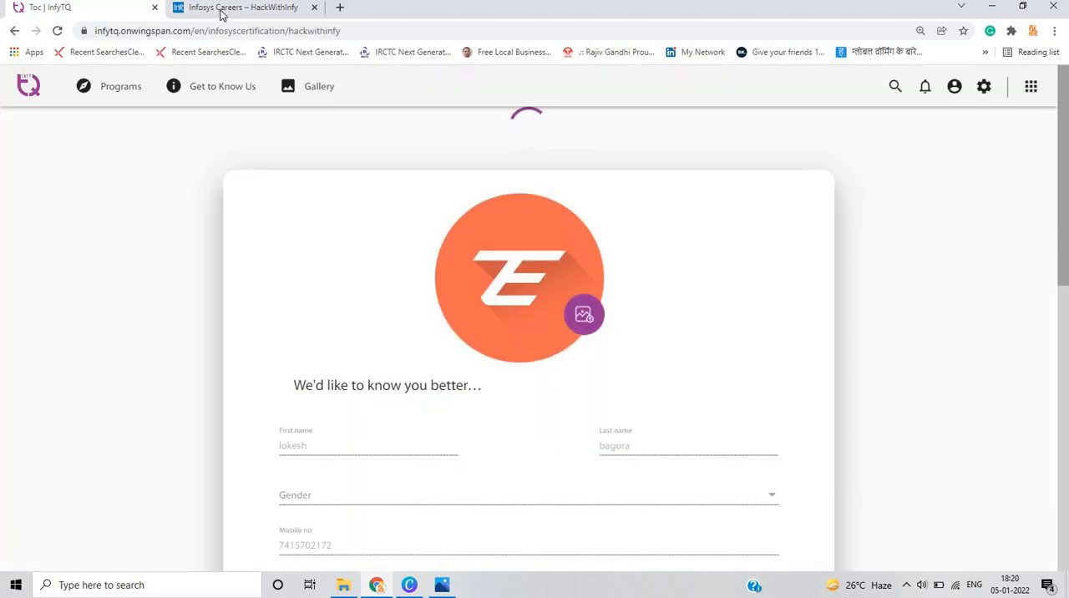
click(242, 6)
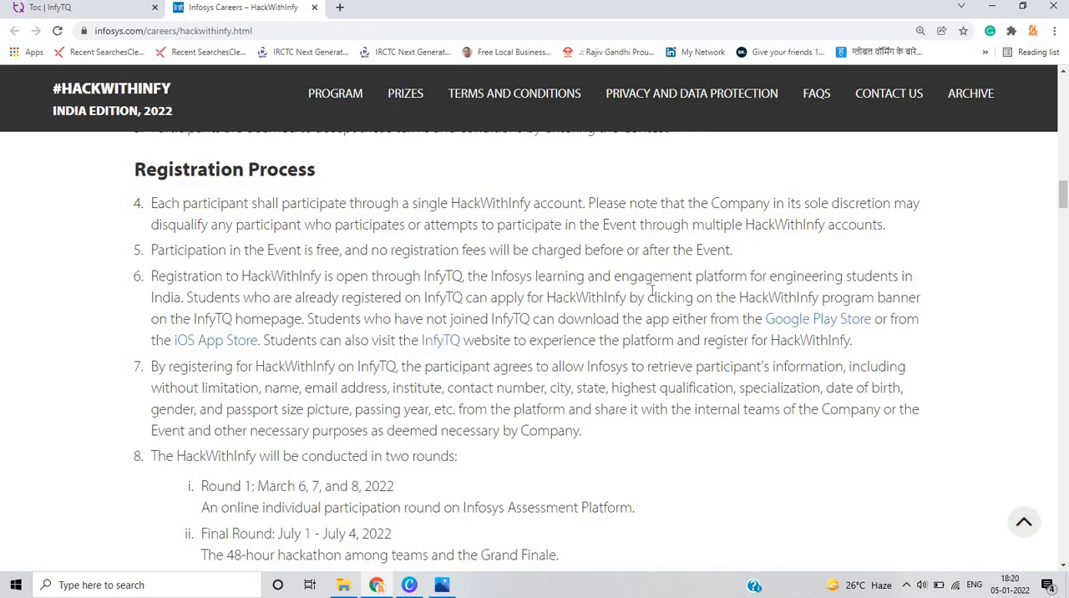
mouse_move(1033, 333)
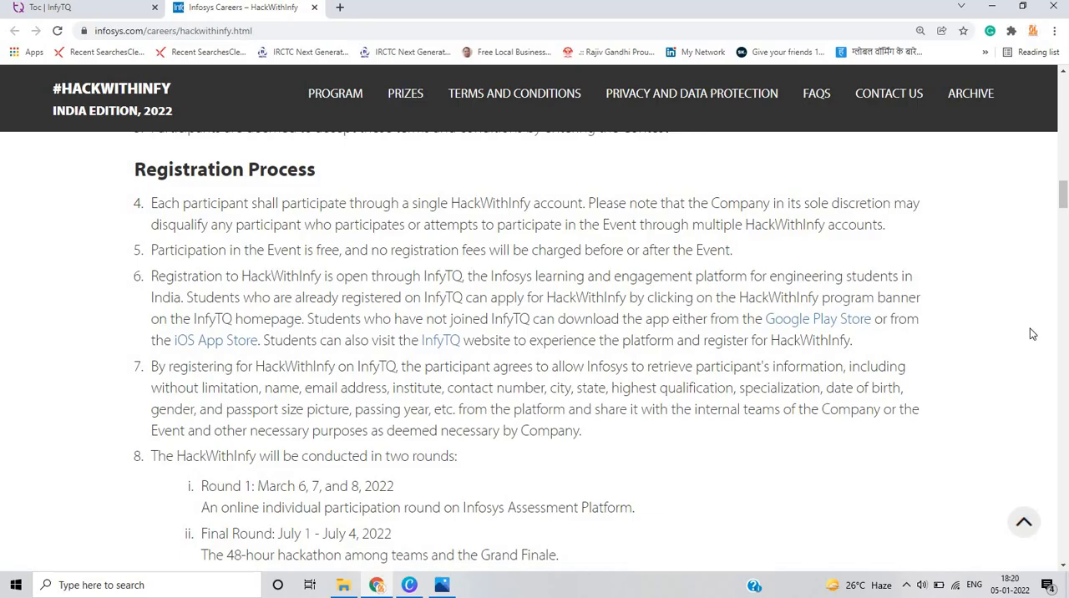
- Scroll the terms to item 8 listing Round 1 on March 6, 7 and 8, 2022
scroll(down, 3)
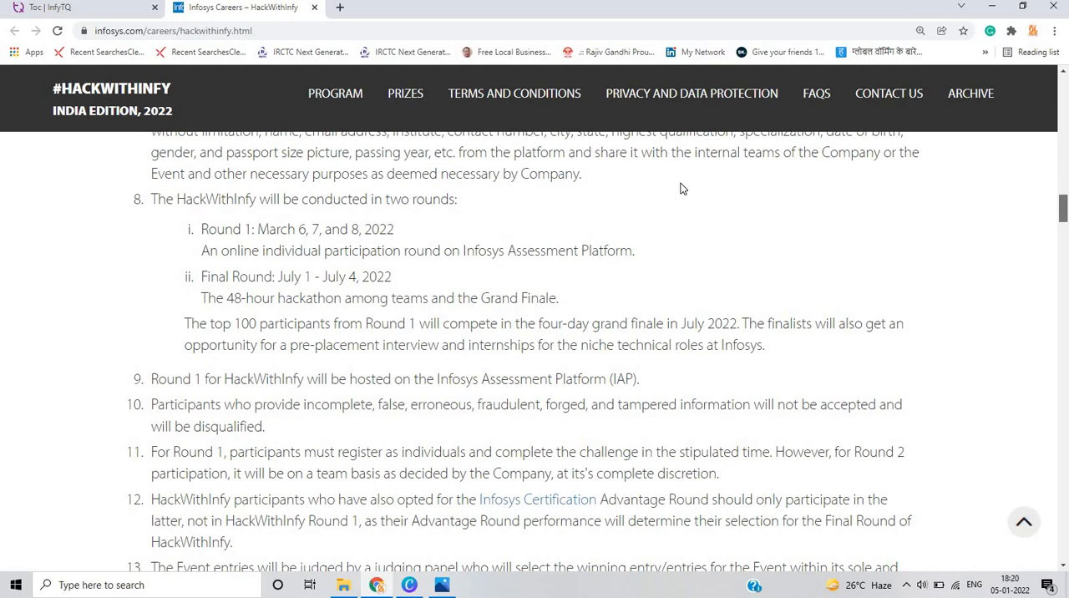
scroll(down, 3)
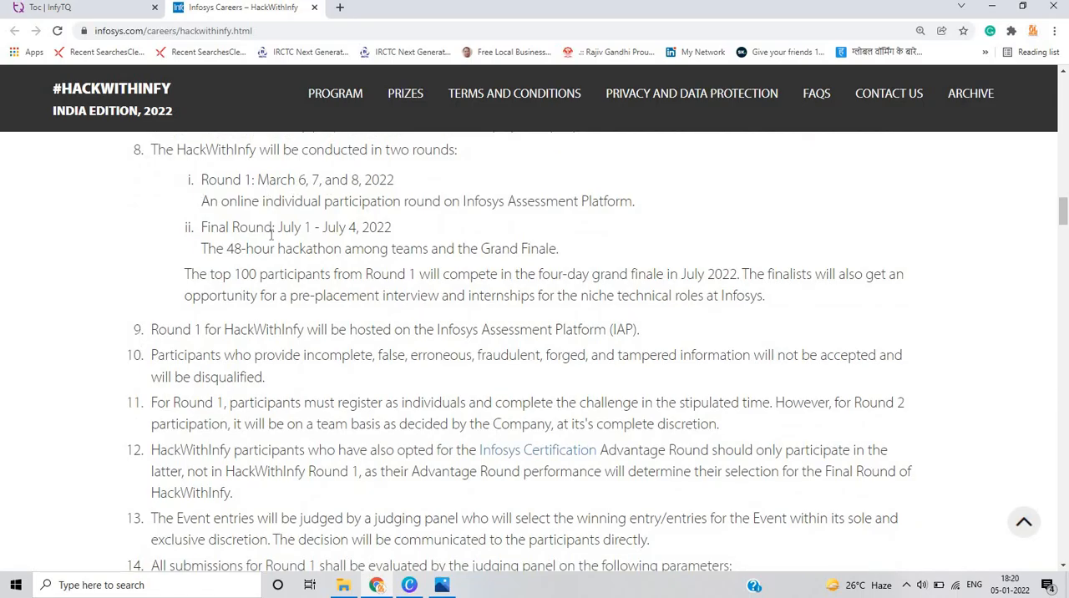
mouse_move(268, 241)
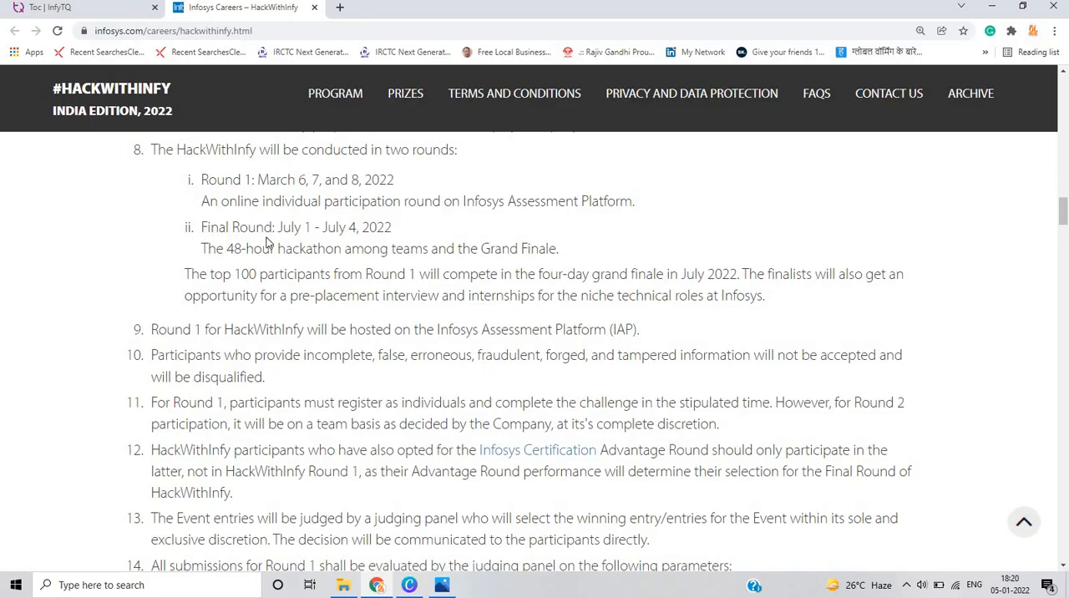
mouse_move(253, 265)
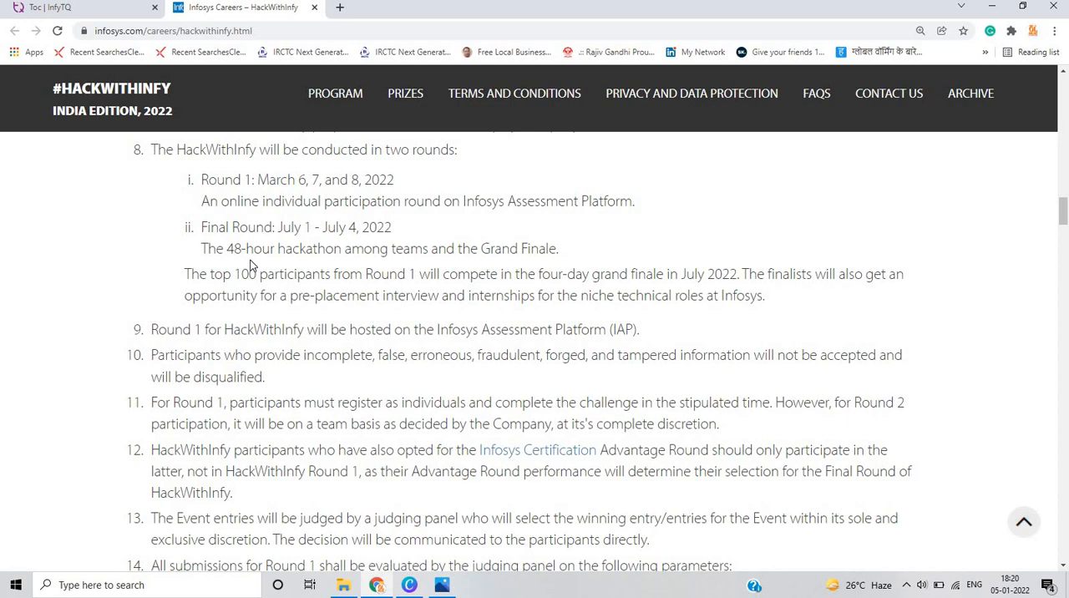
mouse_move(504, 315)
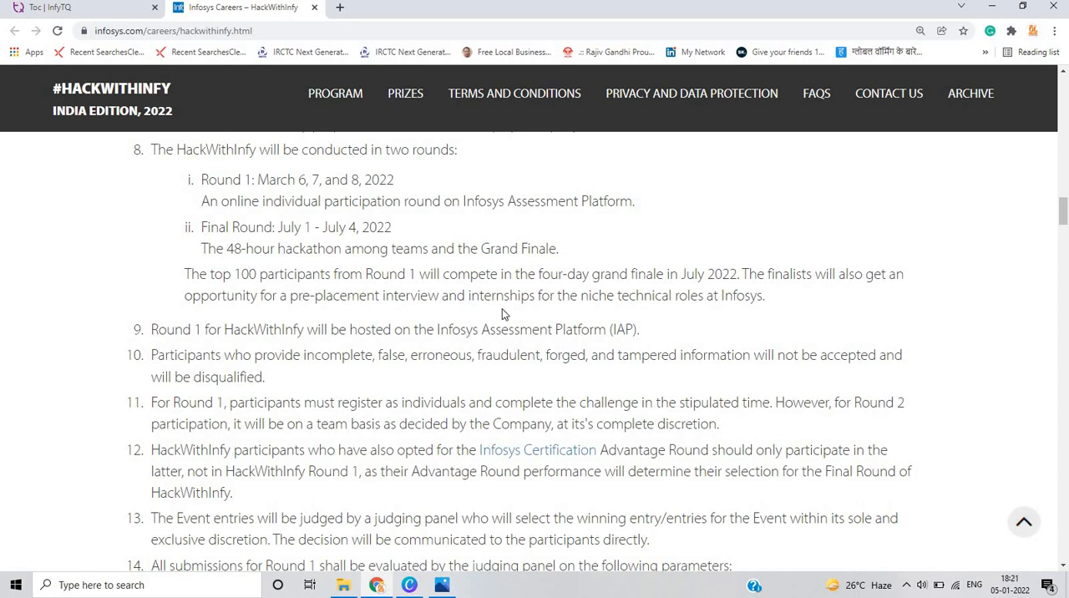
mouse_move(738, 299)
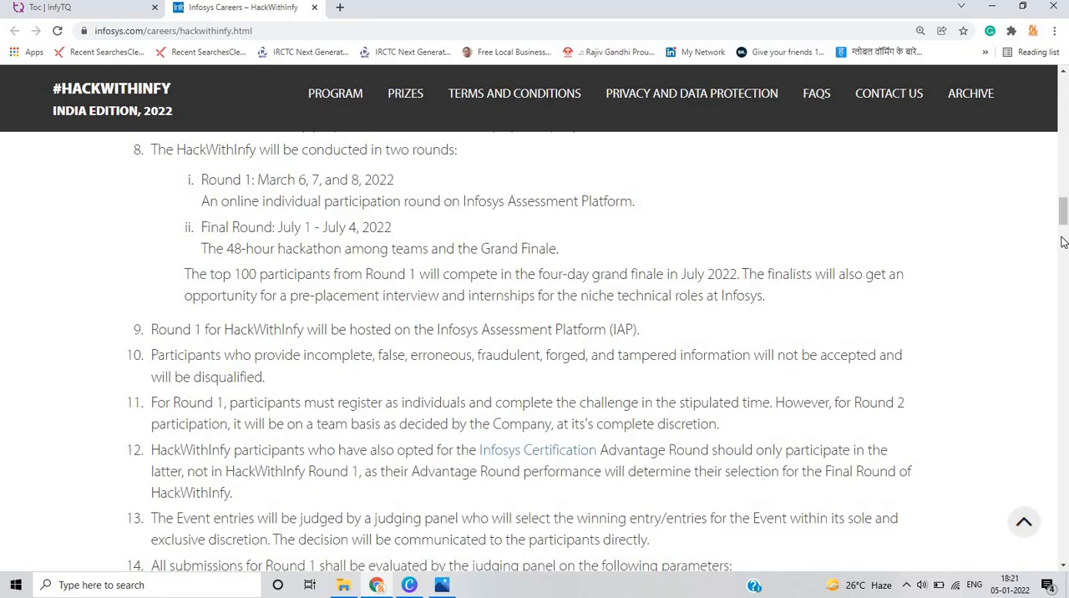
- Scroll through the terms, privacy notice and data-rights section down to the FAQs
scroll(down, 3)
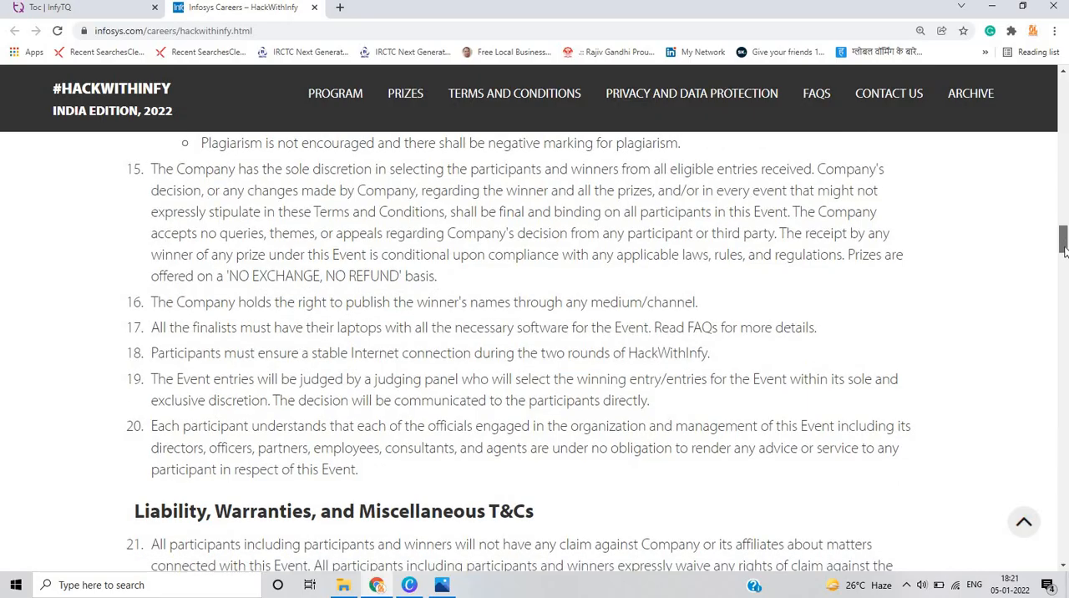
scroll(down, 3)
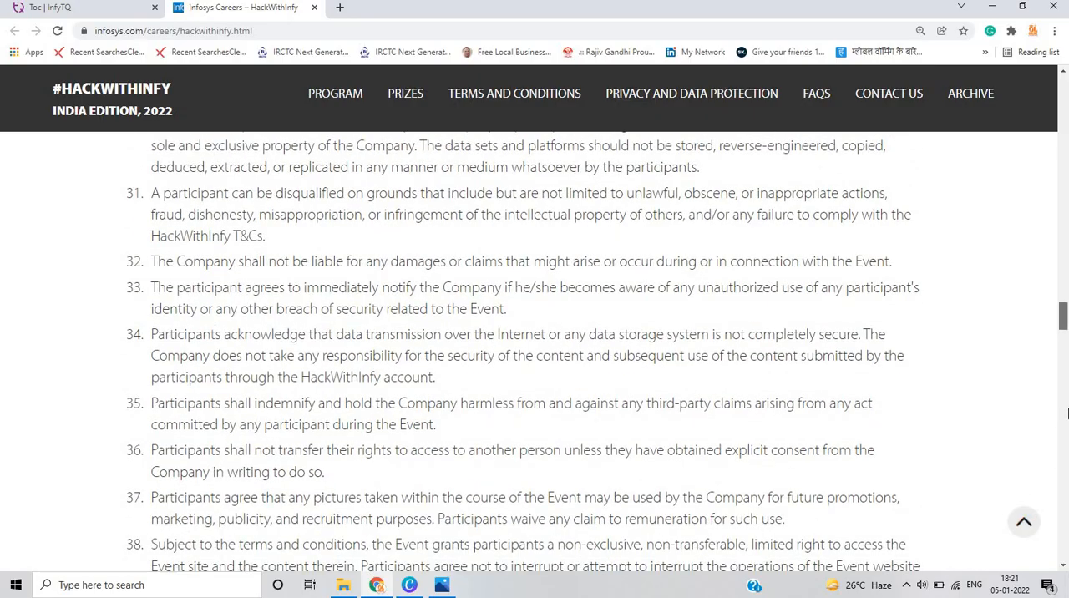
scroll(down, 3)
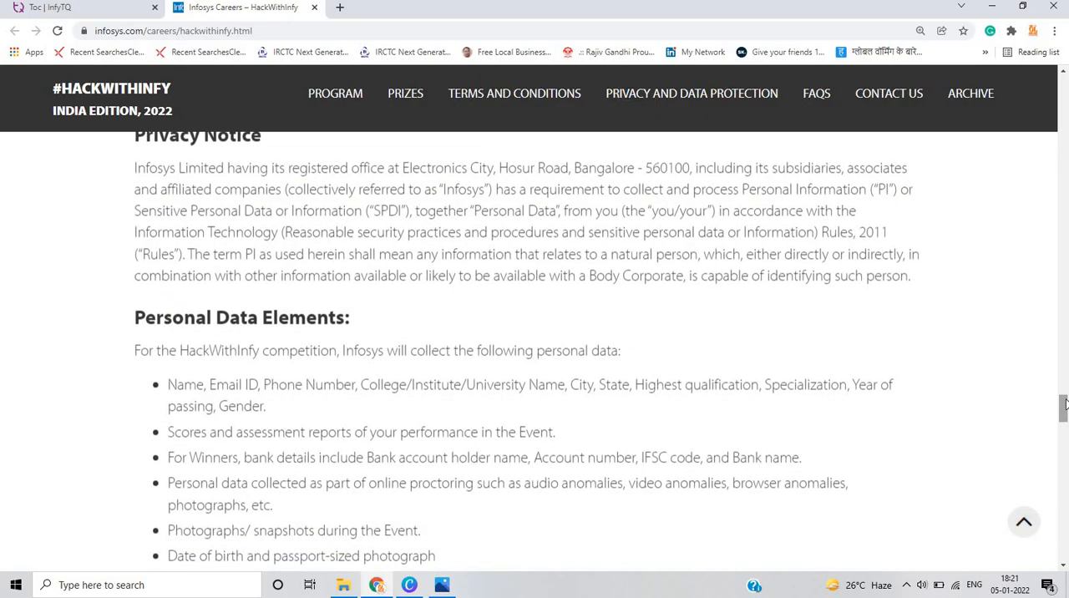
scroll(down, 3)
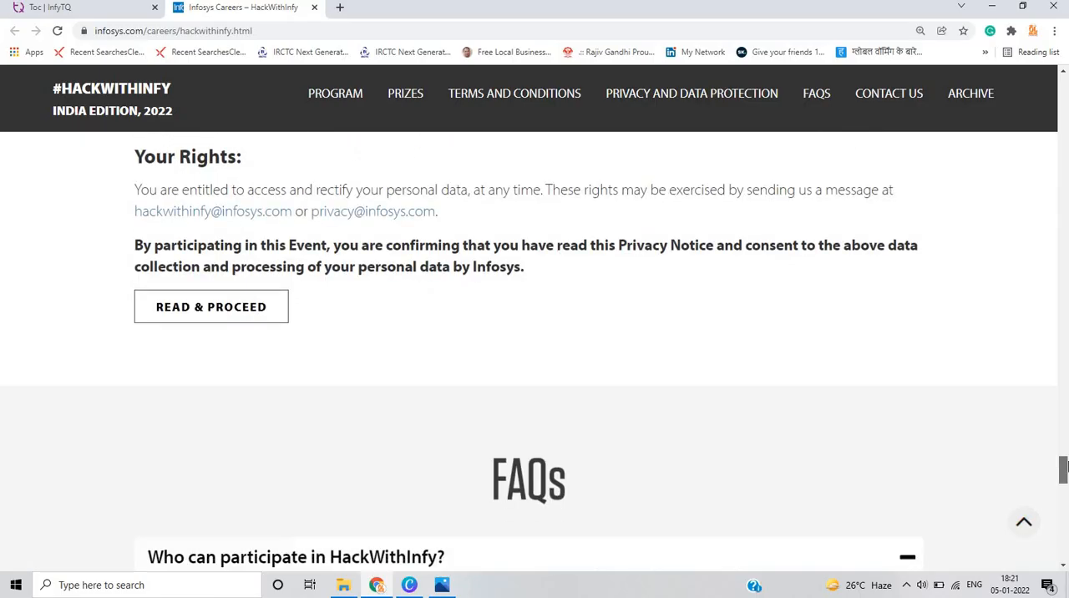
scroll(up, 3)
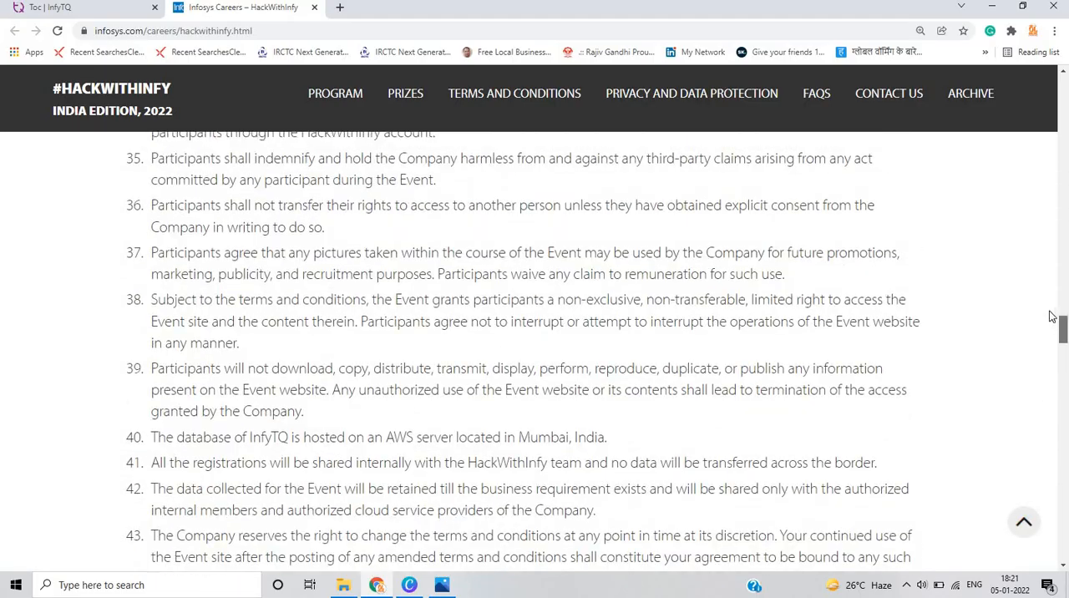
scroll(down, 3)
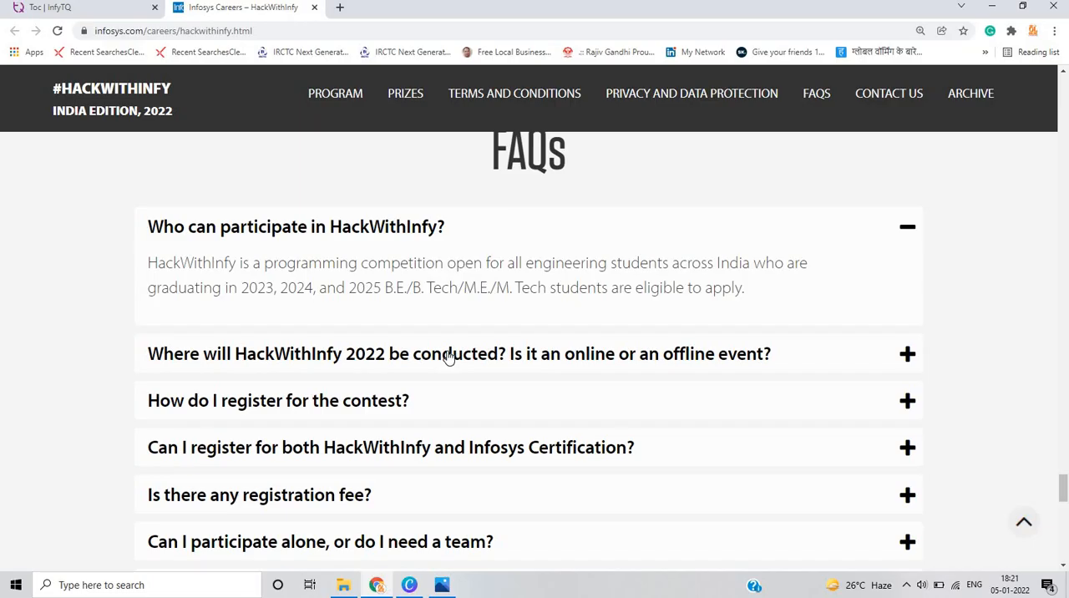
- Expand the FAQs on the HackWithInfy 2022 venue and dual registration, then scroll to Privacy
click(459, 353)
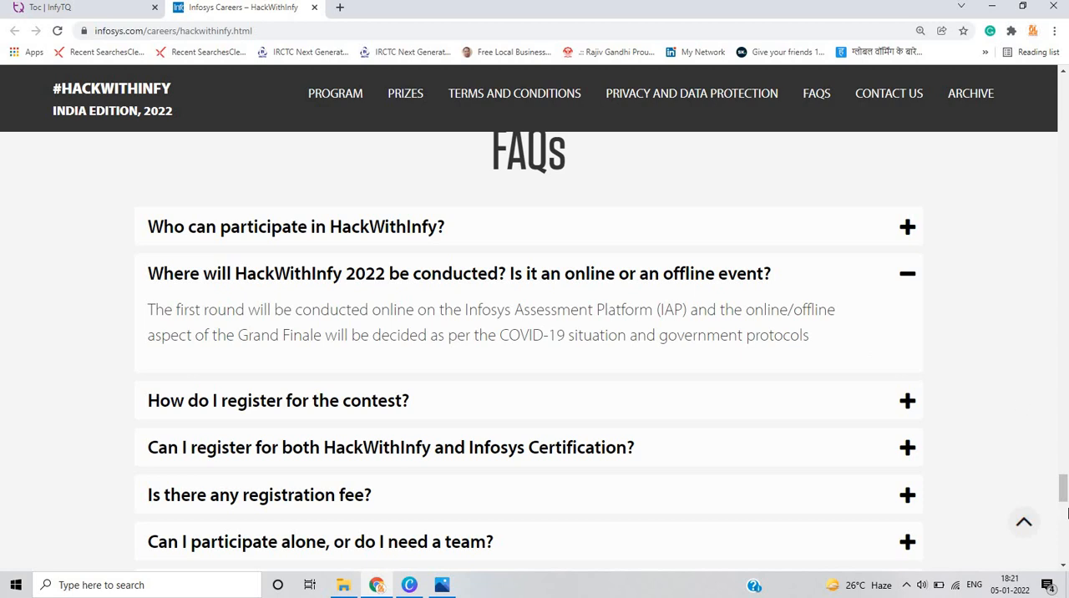
scroll(down, 3)
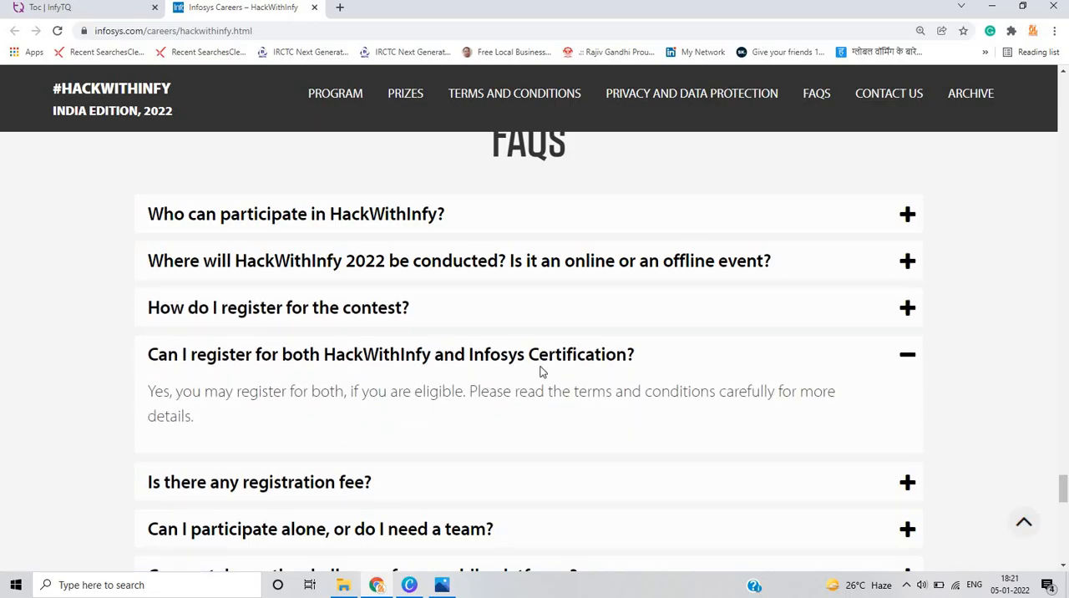
mouse_move(196, 406)
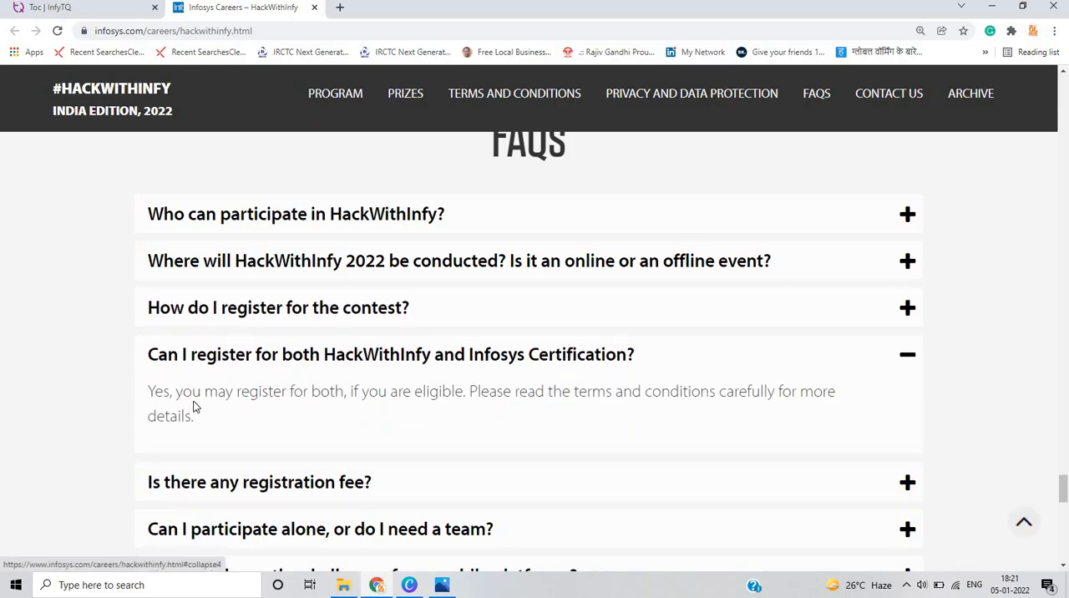
mouse_move(1059, 460)
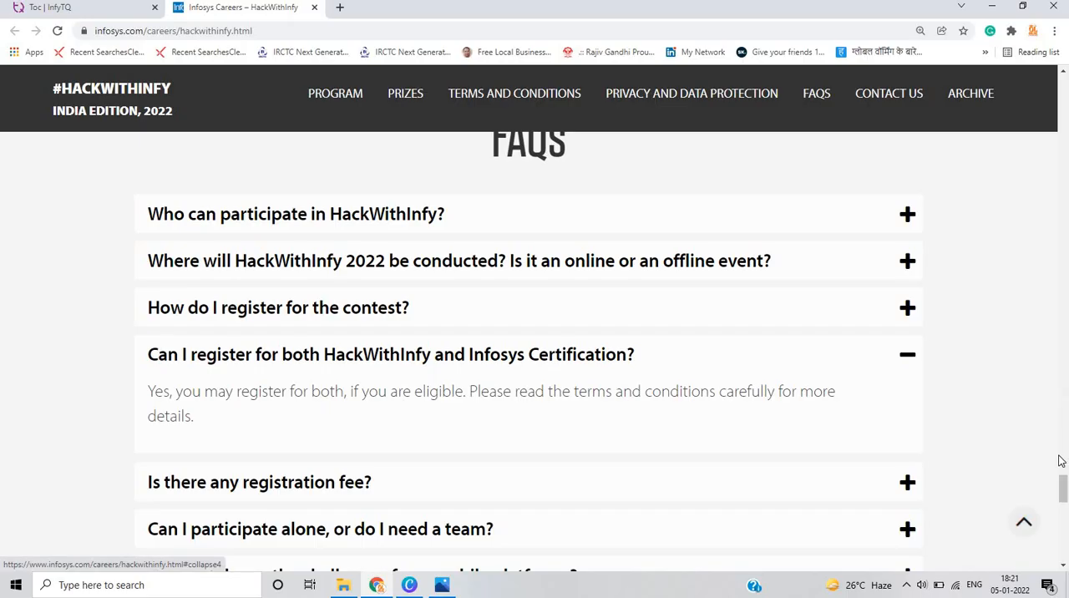
scroll(down, 3)
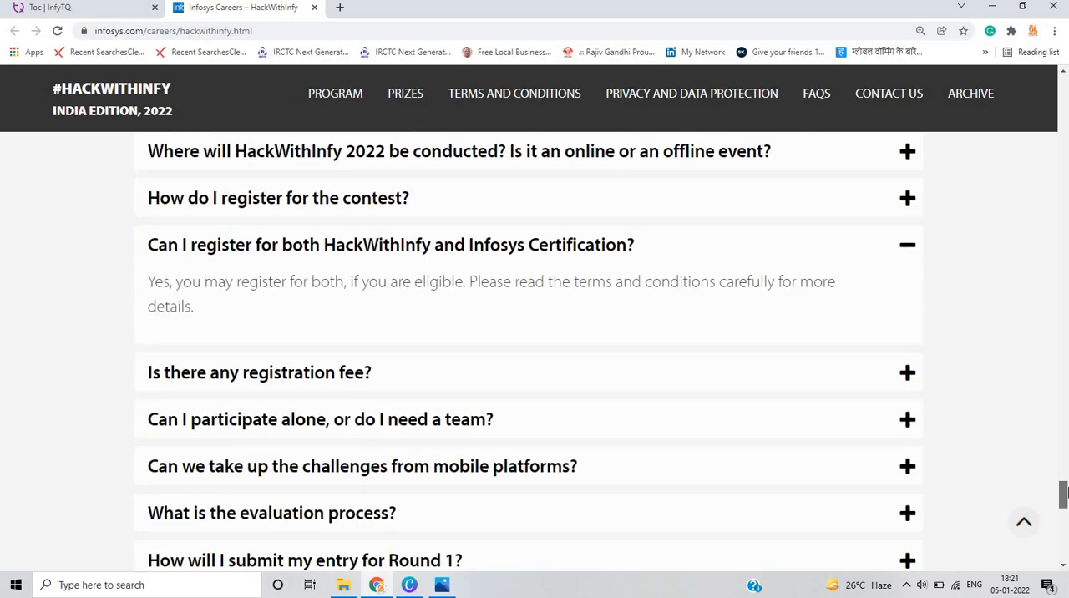
scroll(down, 3)
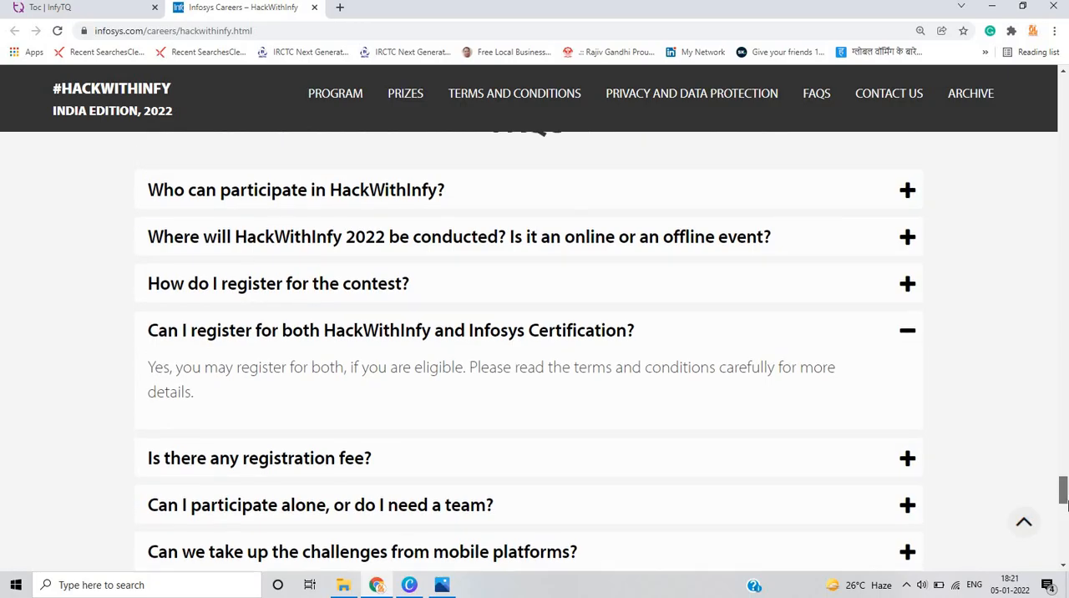
scroll(down, 3)
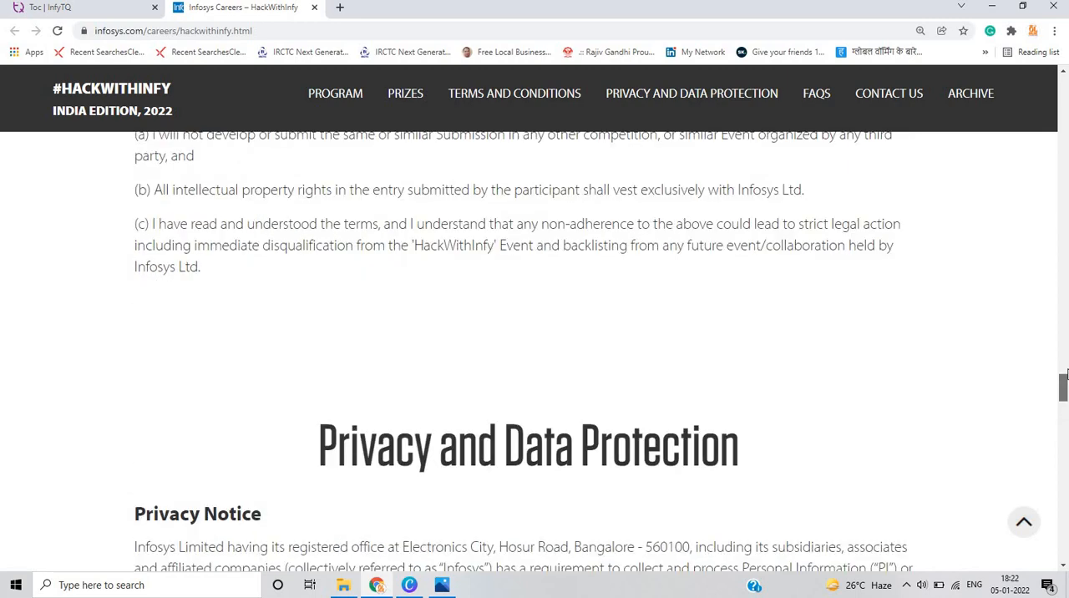
- Read the privacy section on data storage, security, retention and rights
scroll(up, 3)
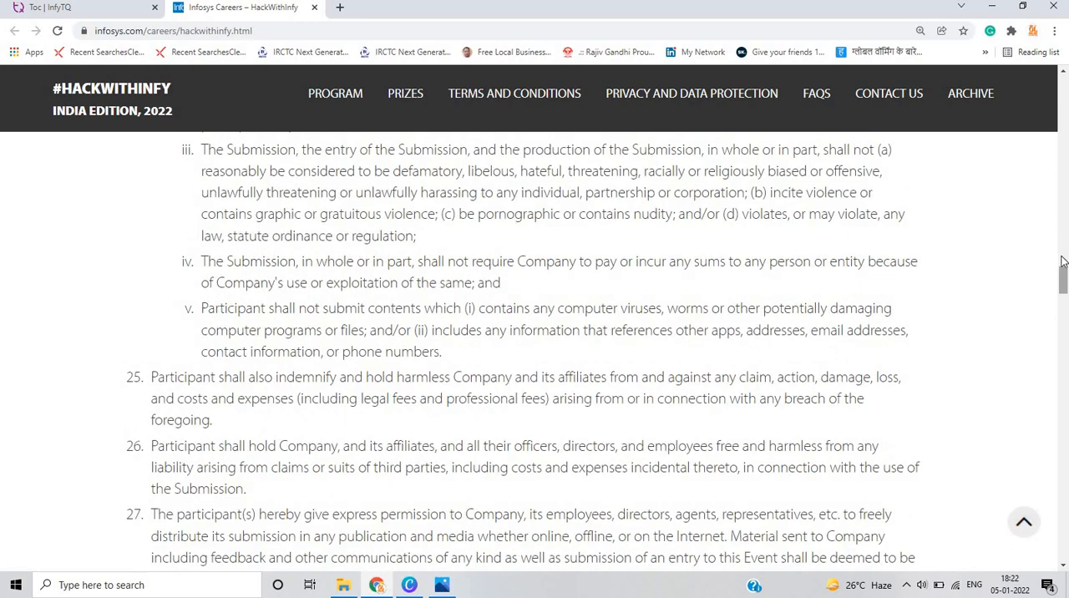
scroll(down, 3)
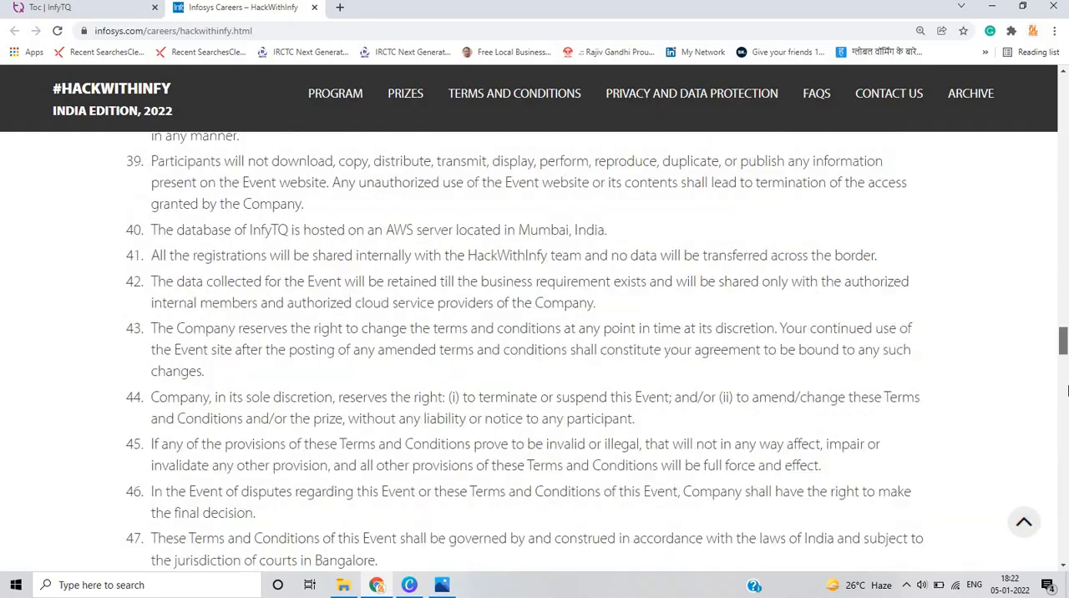
scroll(down, 3)
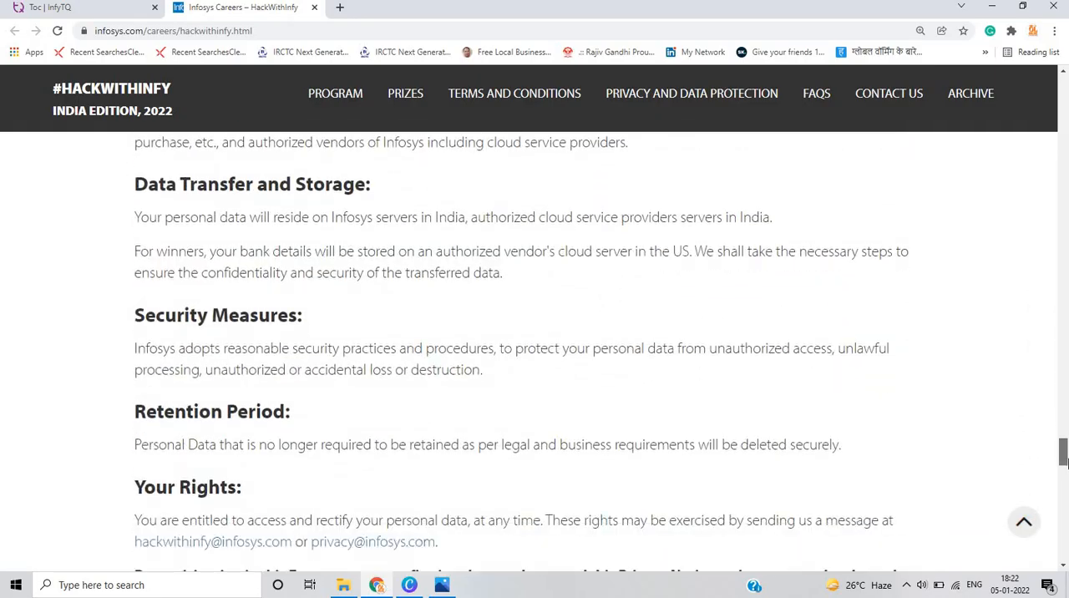
scroll(down, 3)
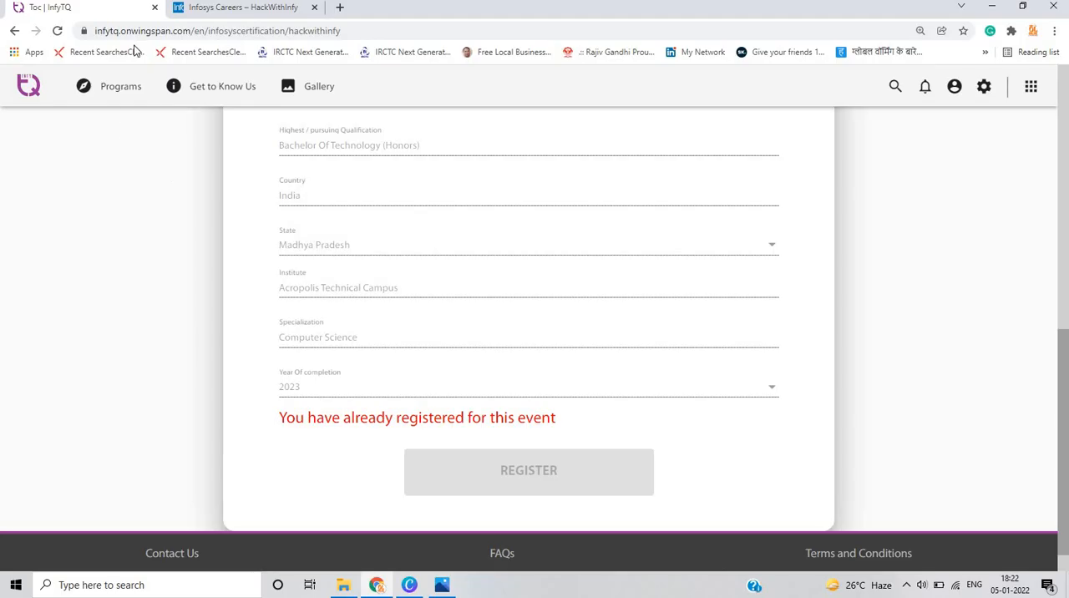
- Go to Programs > HackWithInfy to see the registration congratulations message
click(121, 86)
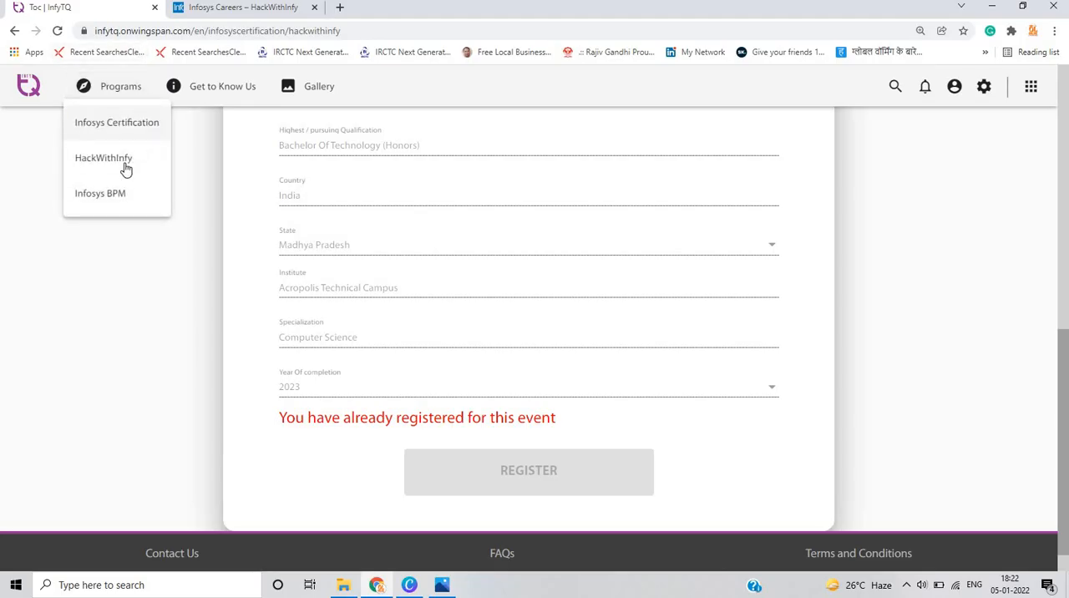
click(104, 158)
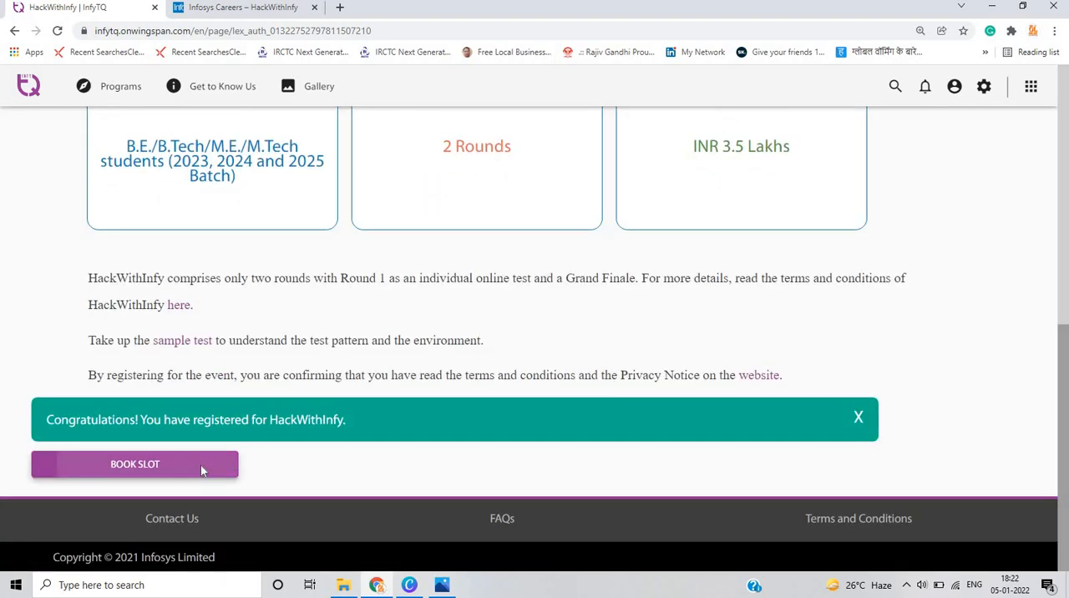
- Book and confirm the March 6, 2022 10:00 AM slot, then show the hiring image in Photos
click(135, 463)
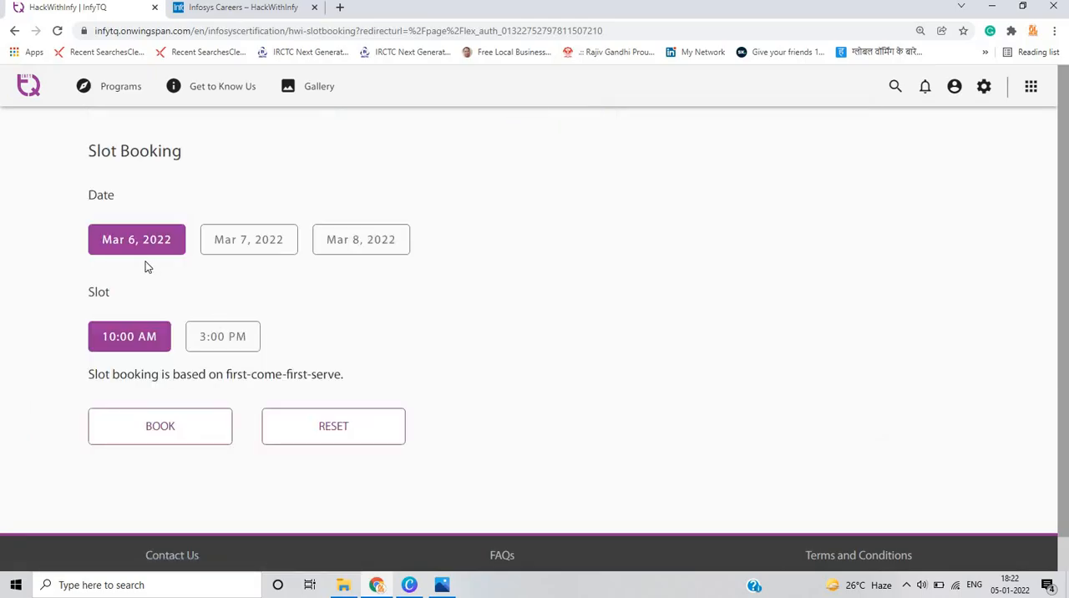
mouse_move(173, 254)
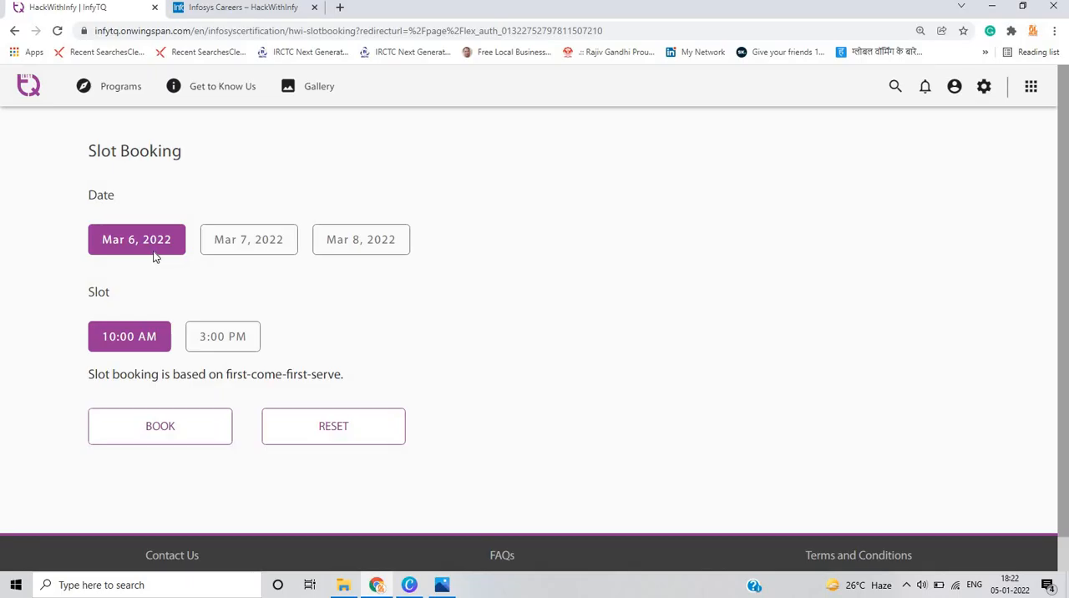
mouse_move(150, 392)
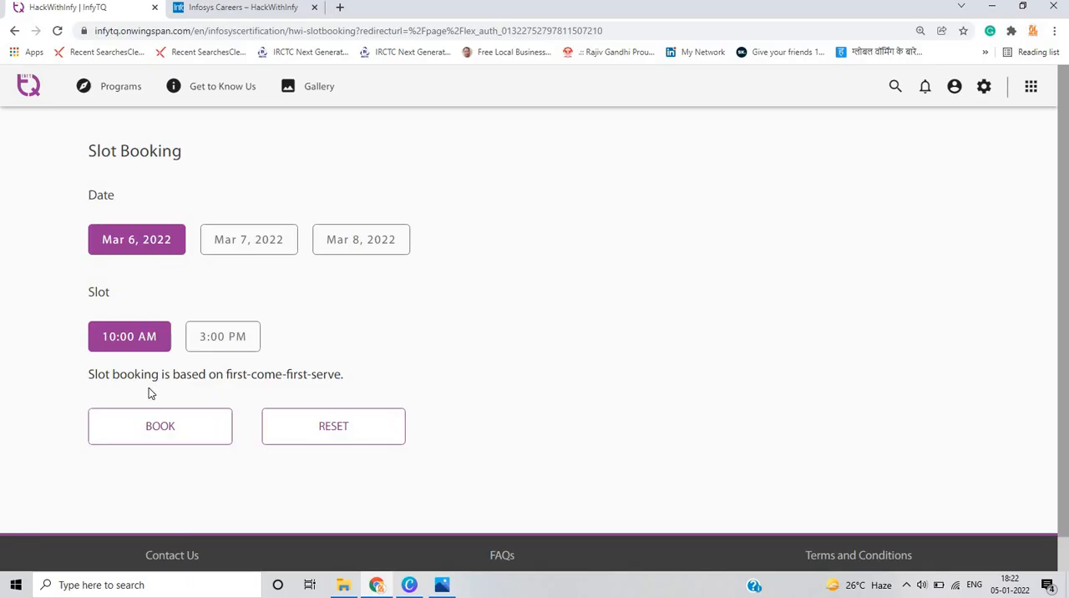
click(160, 426)
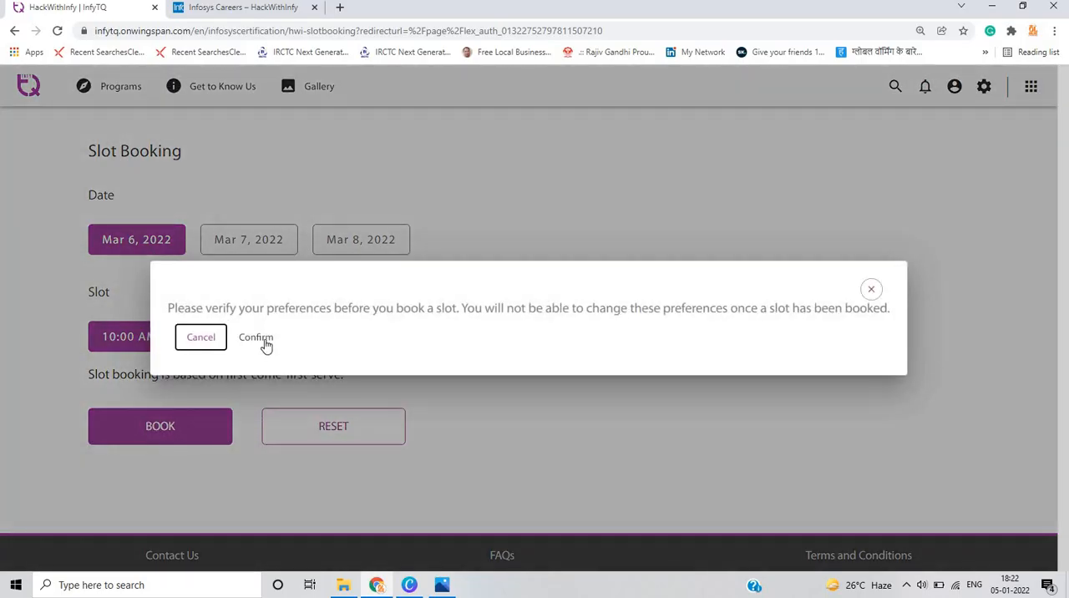
click(255, 336)
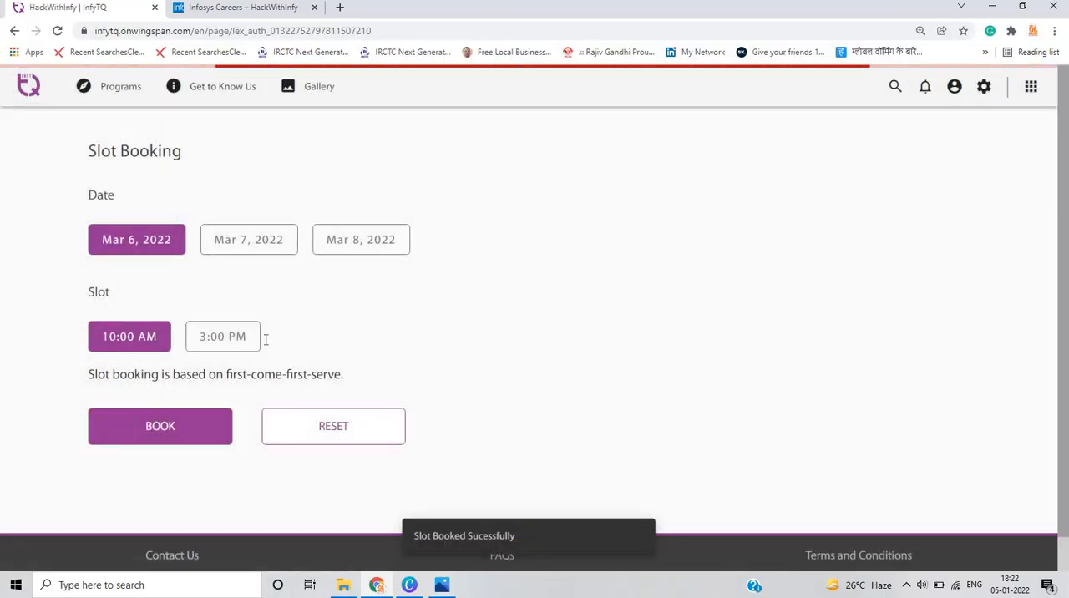
click(159, 426)
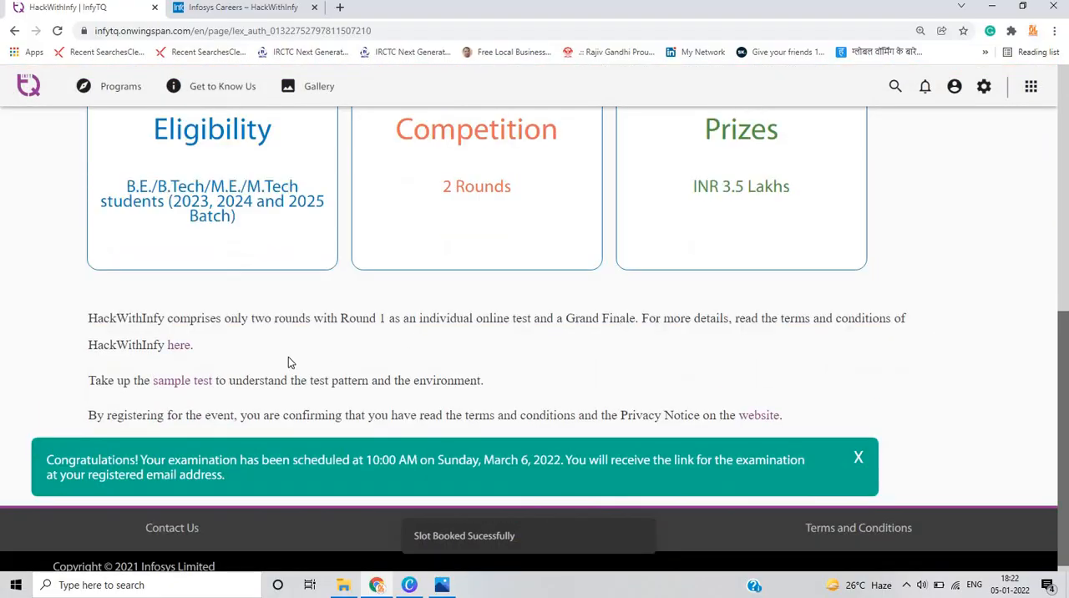
scroll(down, 3)
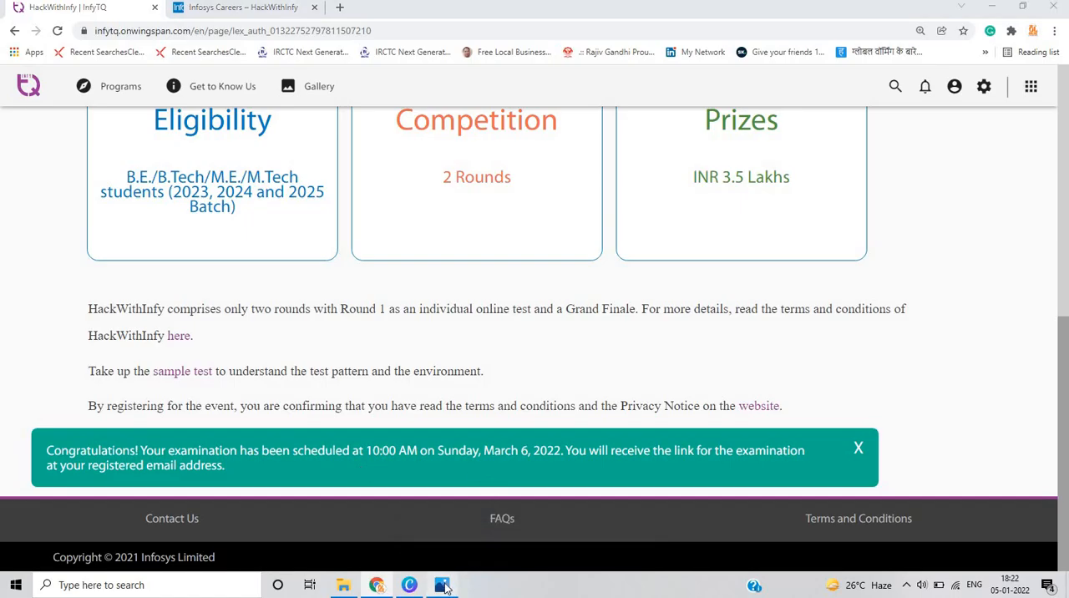
click(443, 584)
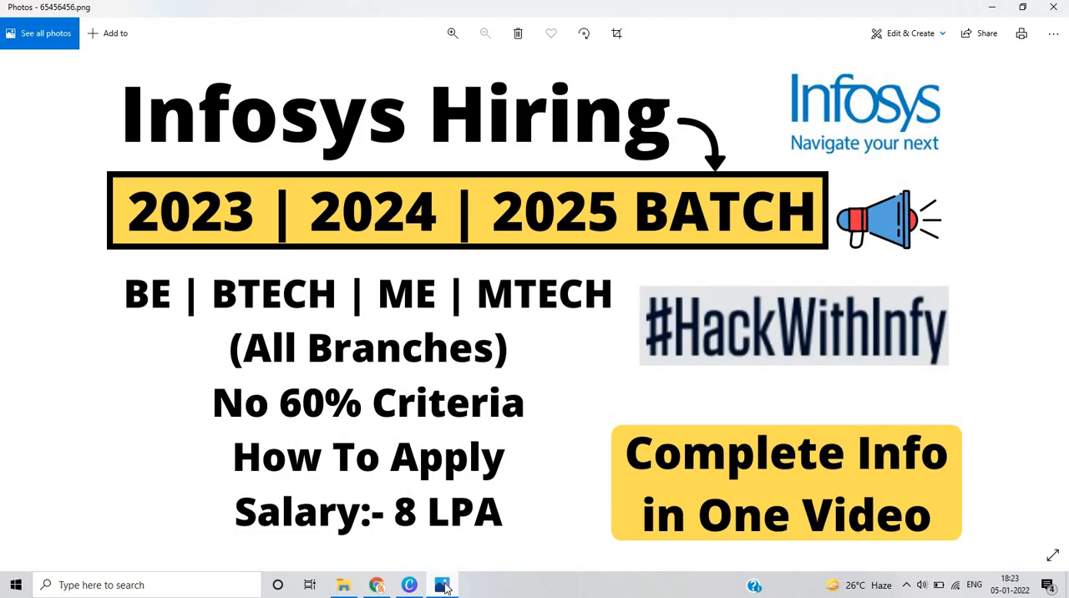